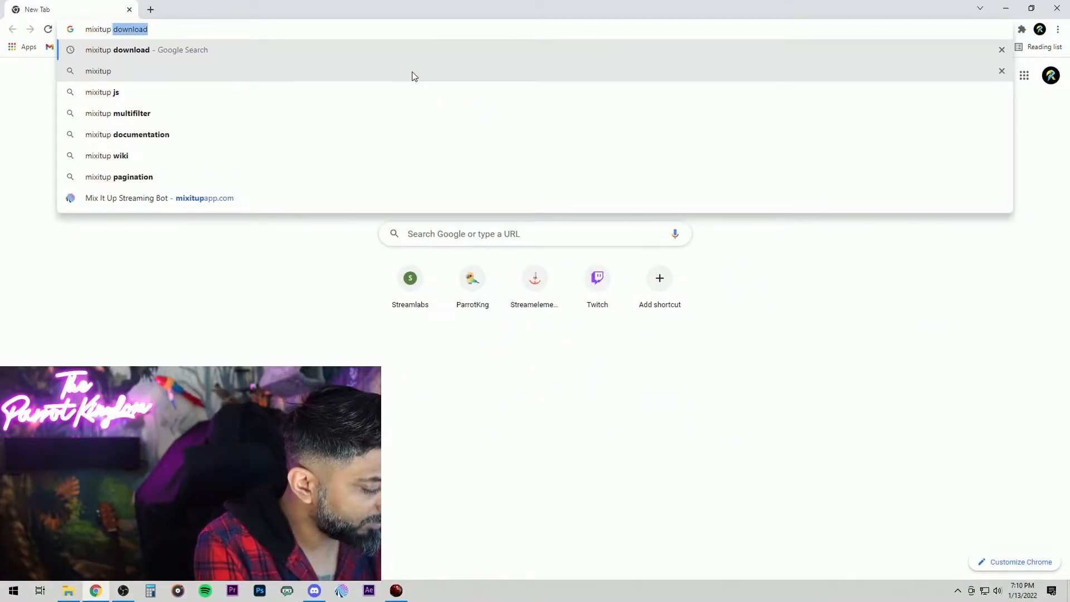
Step: Find the Mix It Up streaming bot homepage via a 'mixitup download' search and scroll it
key("Enter")
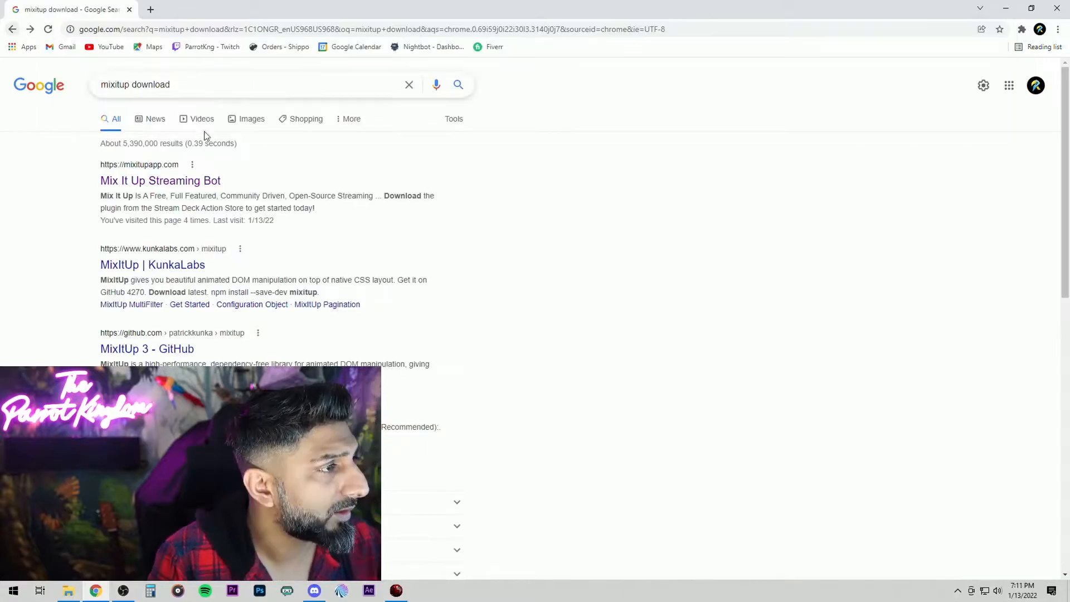
left_click(160, 180)
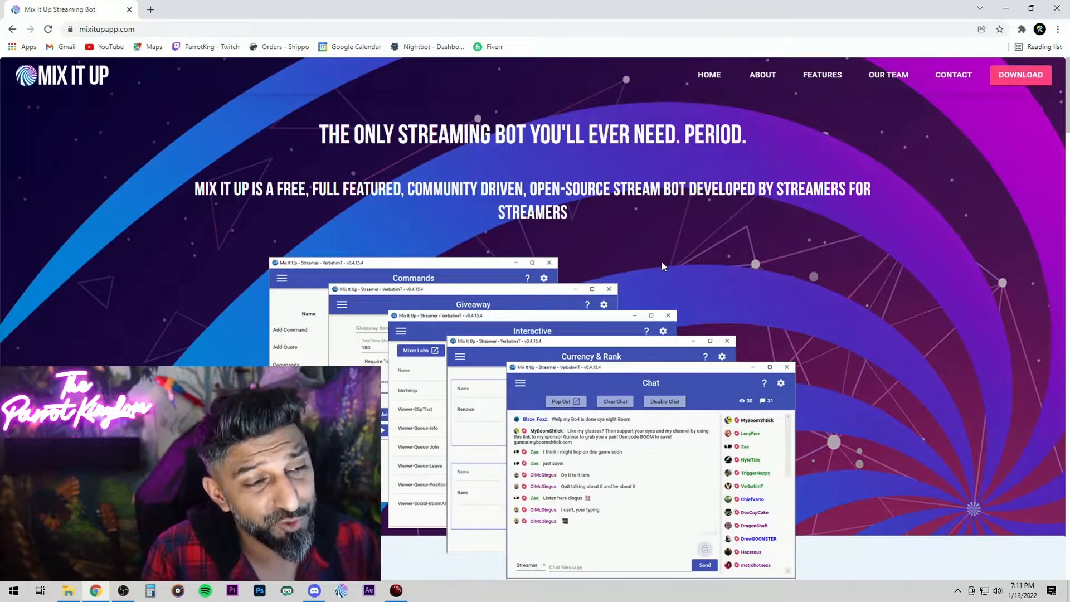
scroll("down", 3)
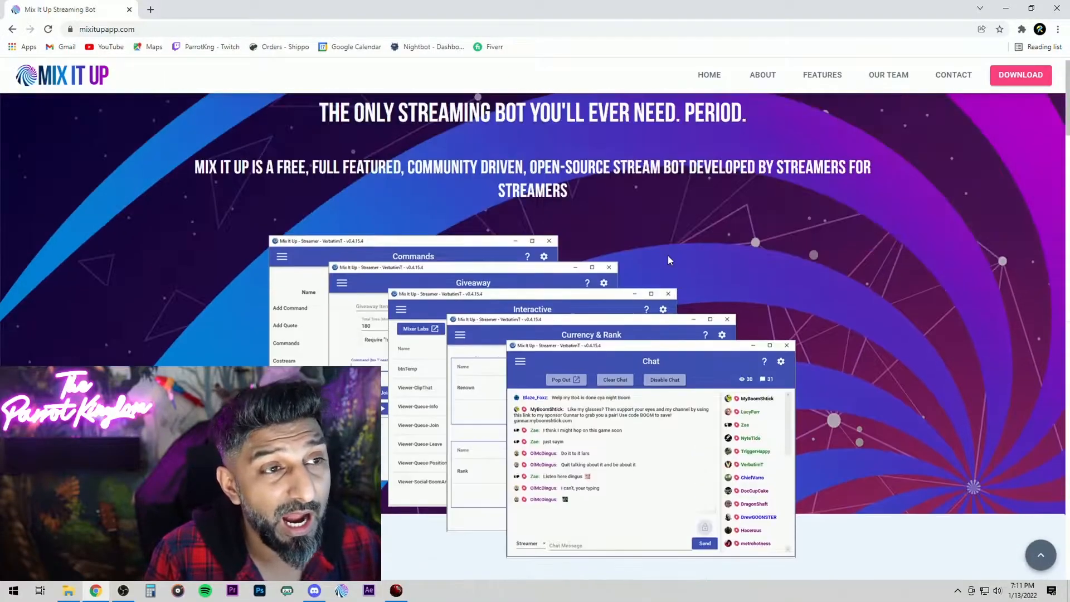
scroll("down", 3)
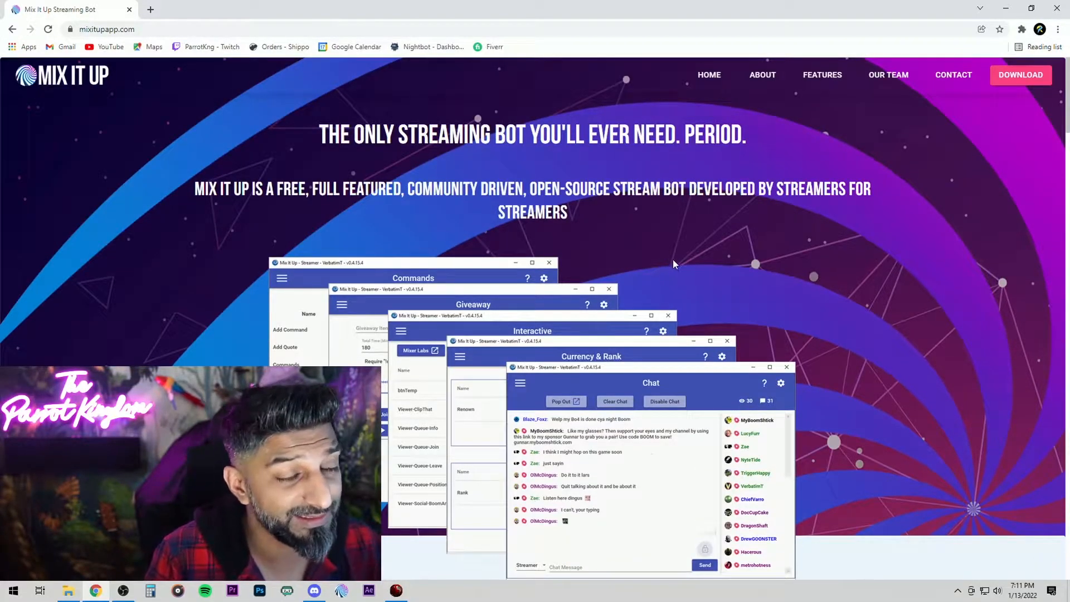
mouse_move(670, 256)
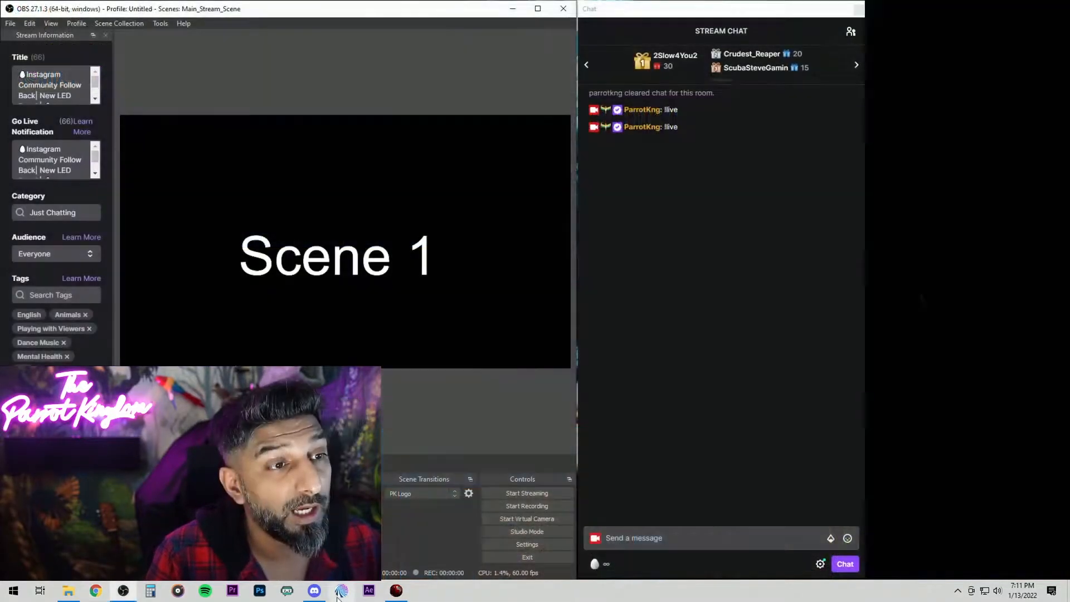
Step: Launch Mix It Up and log in with the saved streamer account
left_click(340, 591)
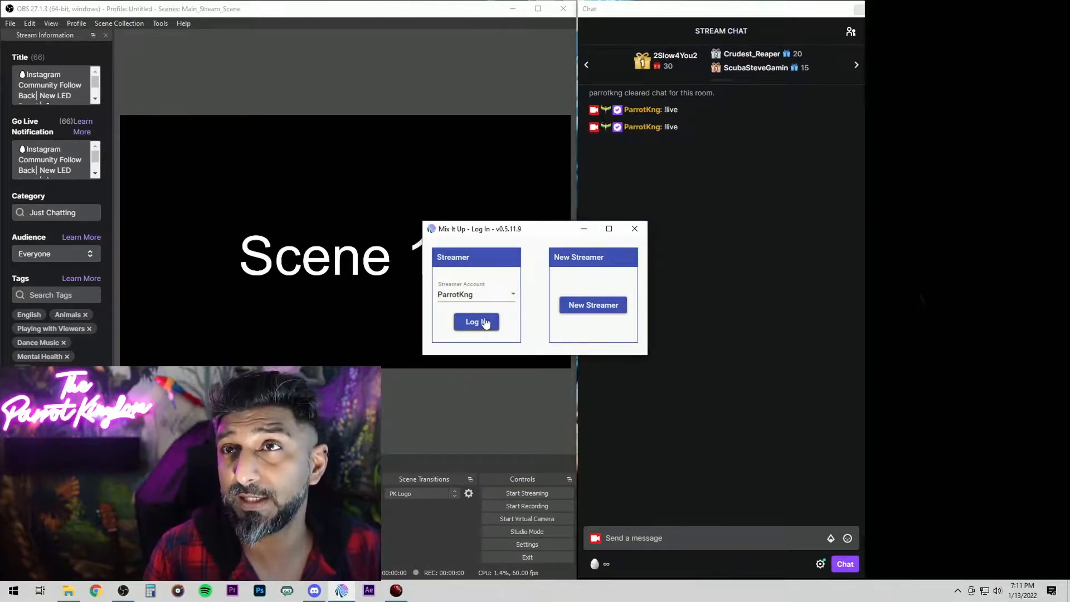
left_click(476, 321)
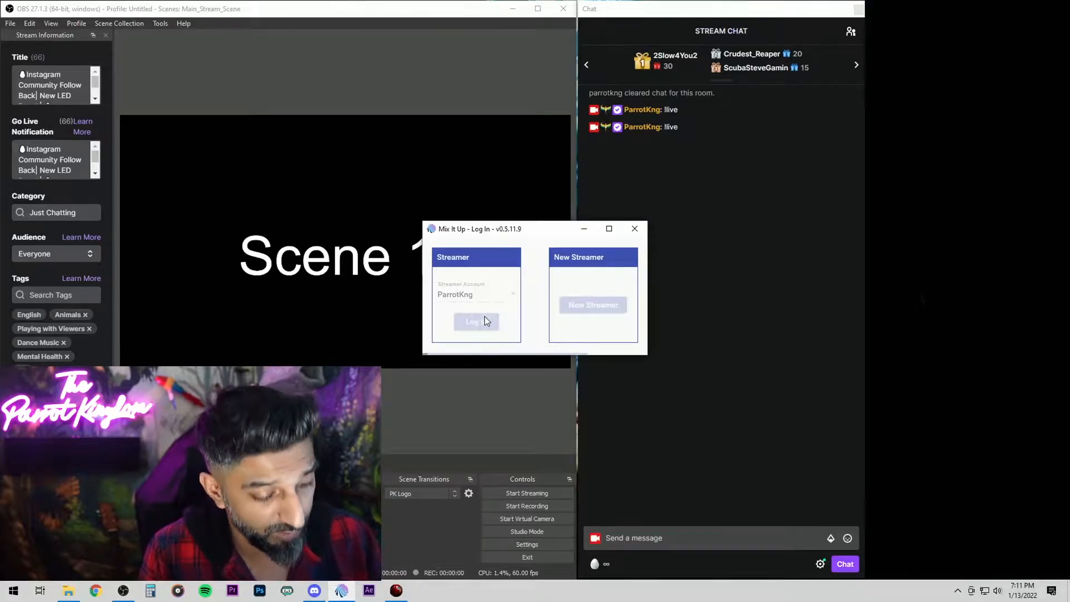
left_click(475, 321)
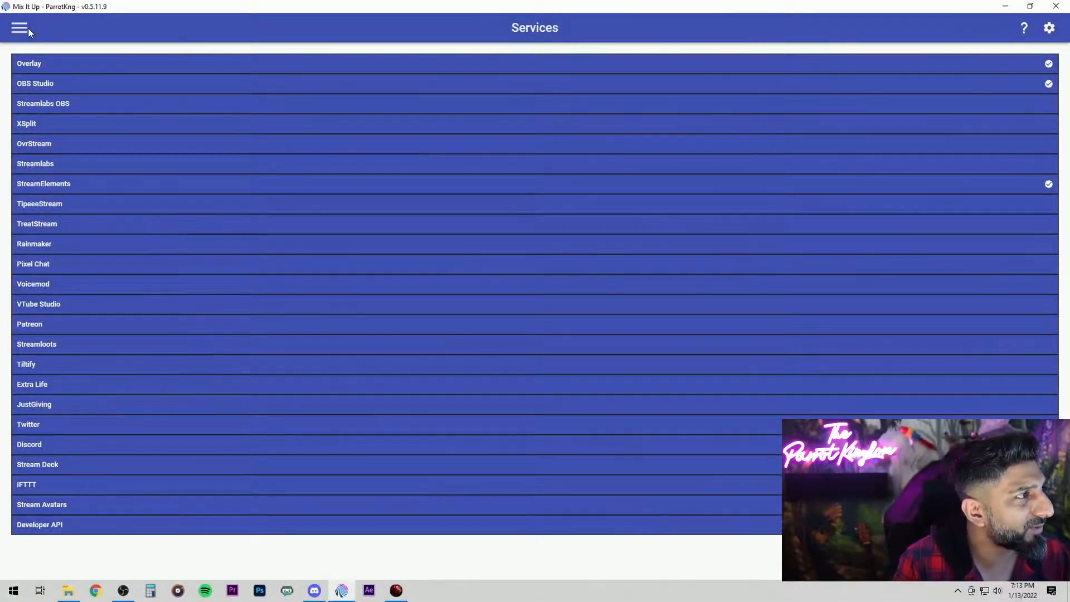
left_click(19, 27)
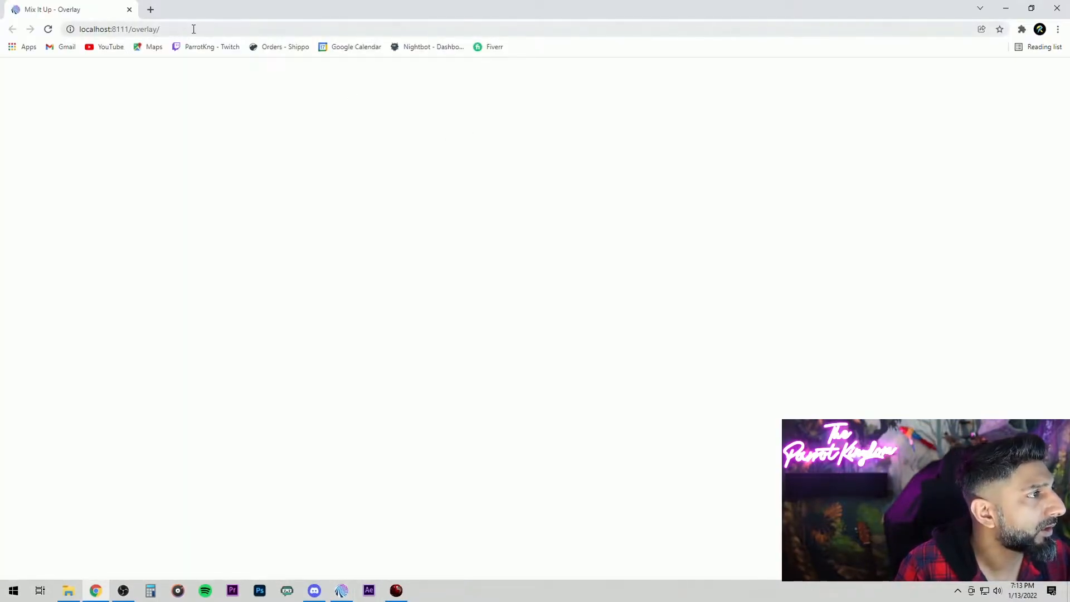
left_click(120, 29)
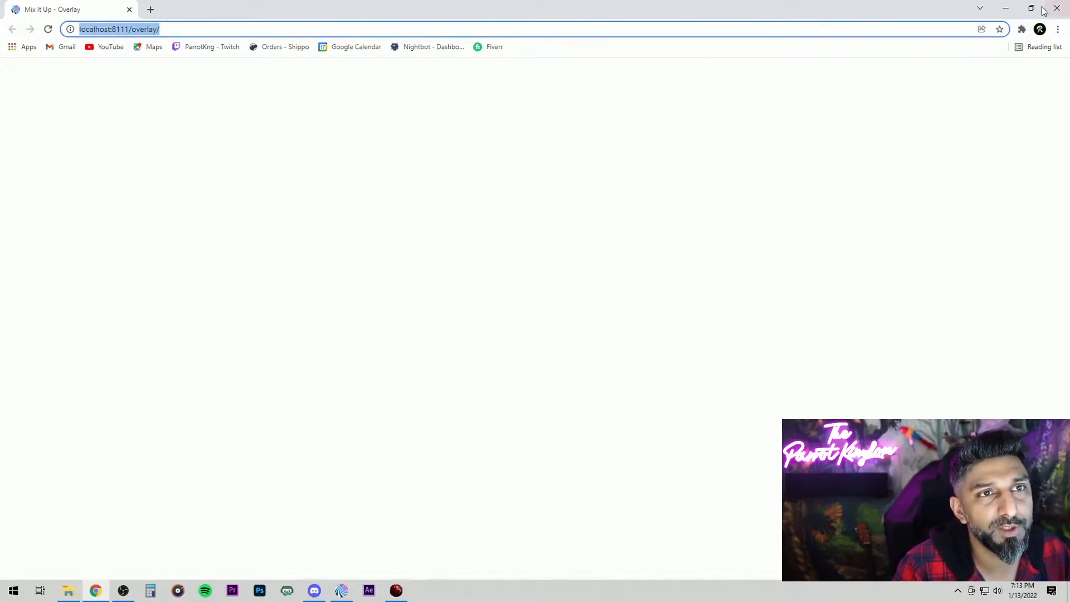
left_click(122, 590)
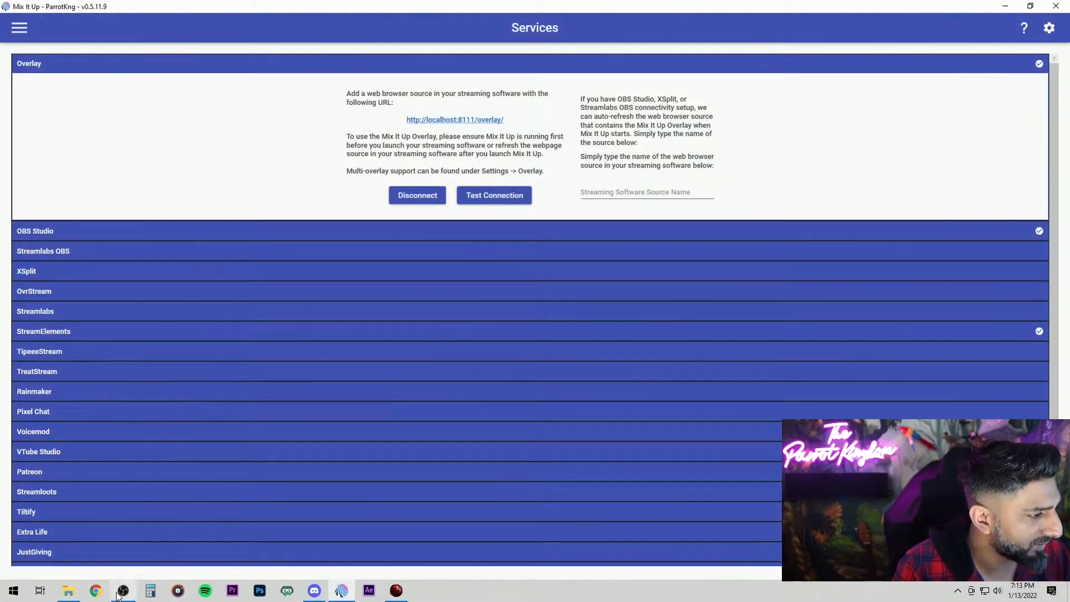
left_click(122, 591)
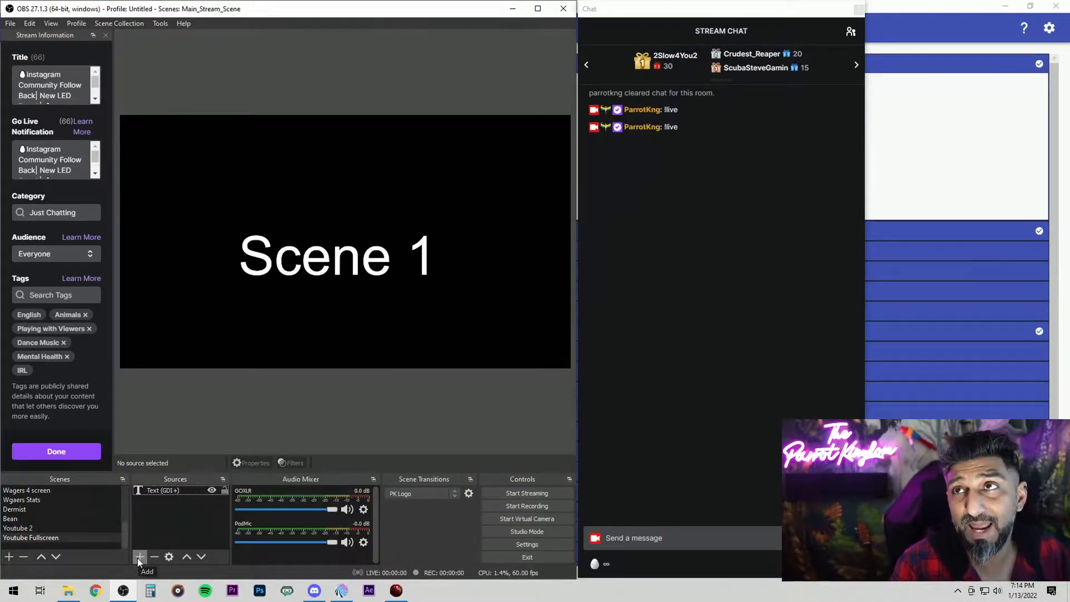
left_click(139, 557)
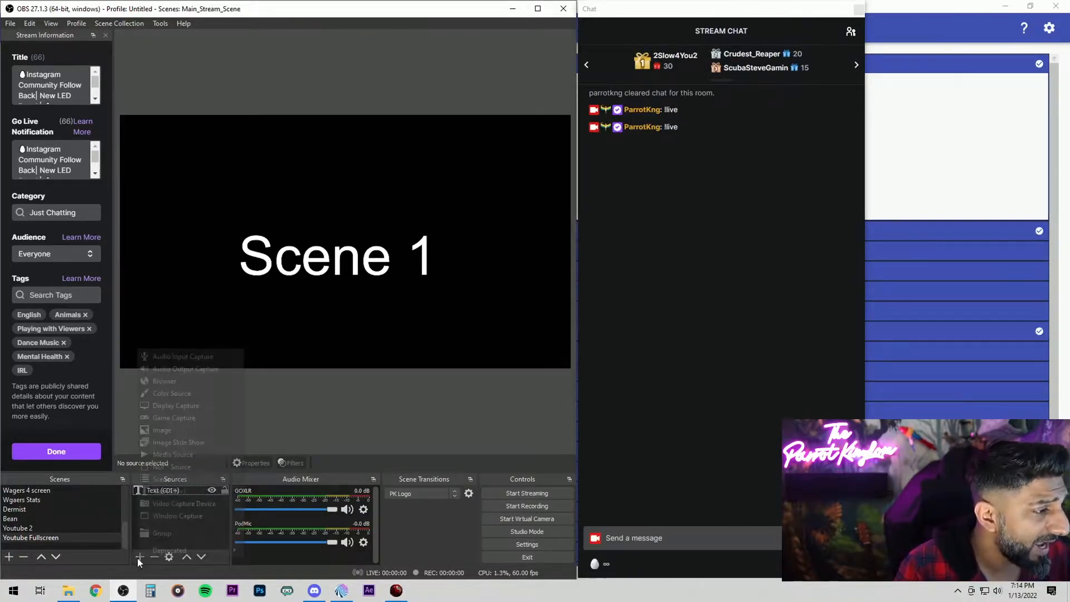
left_click(164, 381)
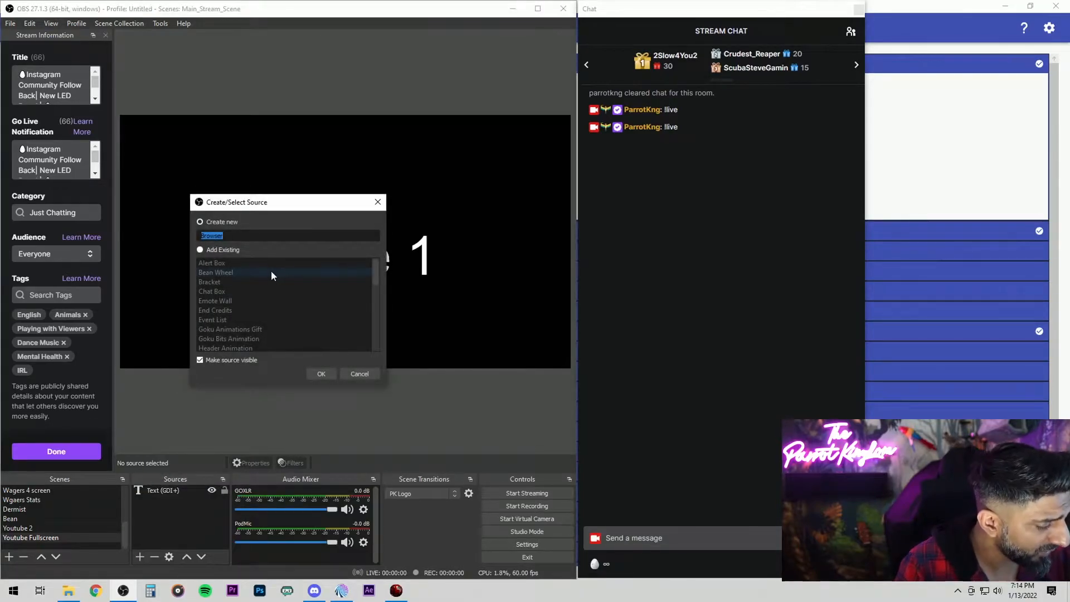
type("Mixitup")
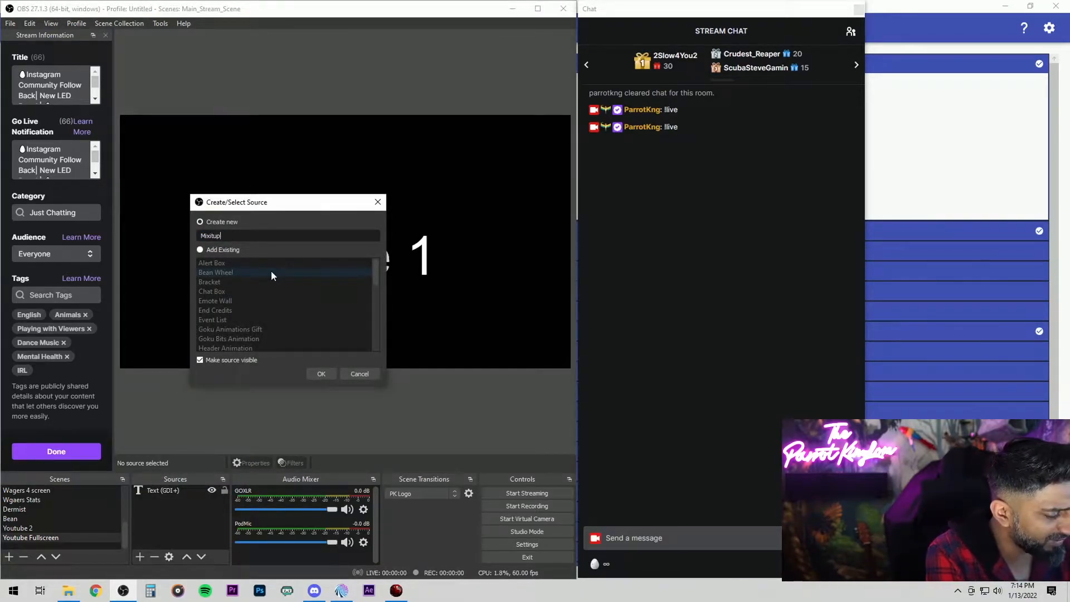
left_click(321, 374)
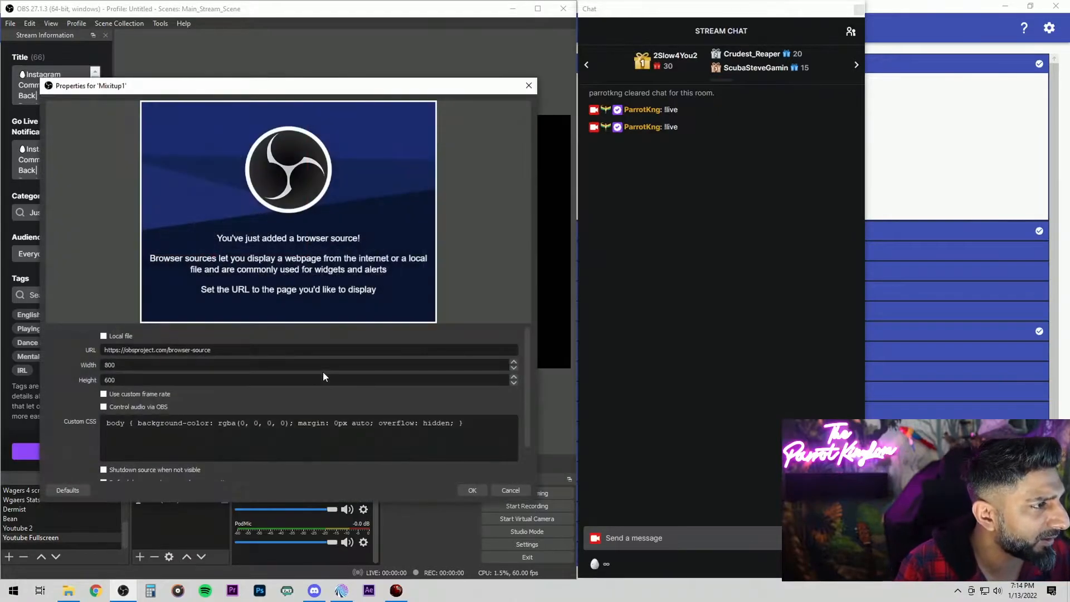
type("http://localhost:8111/overlay/")
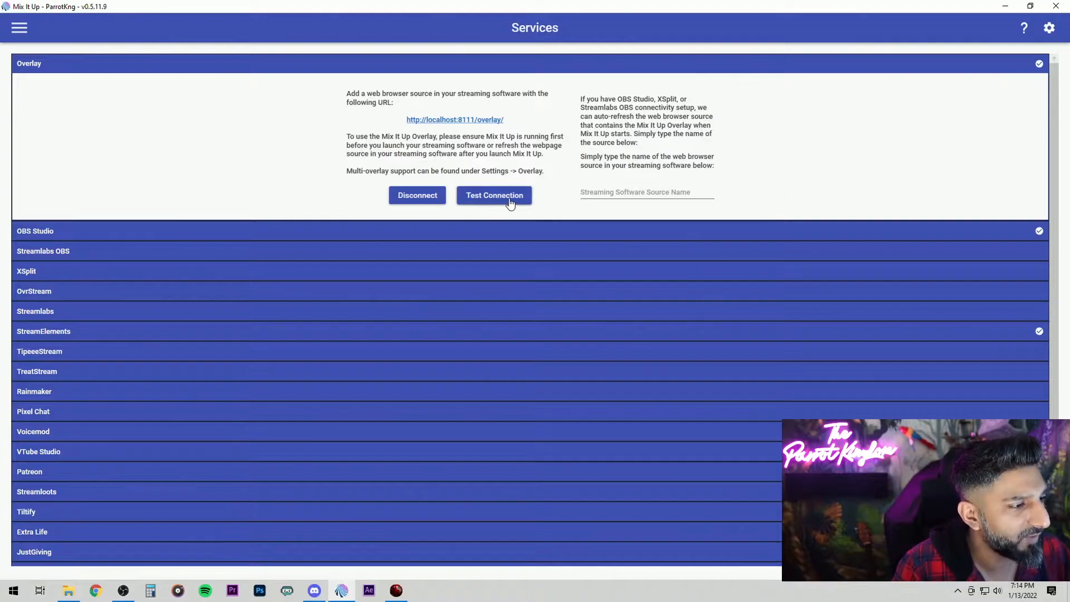
Step: Test the Overlay connection, then connect the OBS Studio service and confirm its test succeeds
left_click(494, 196)
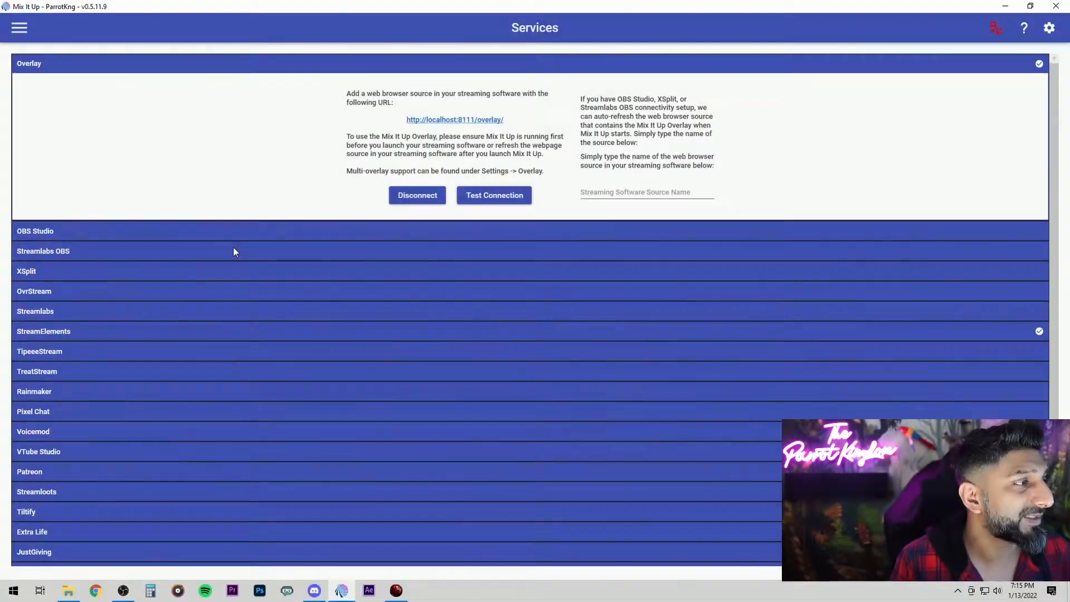
left_click(35, 231)
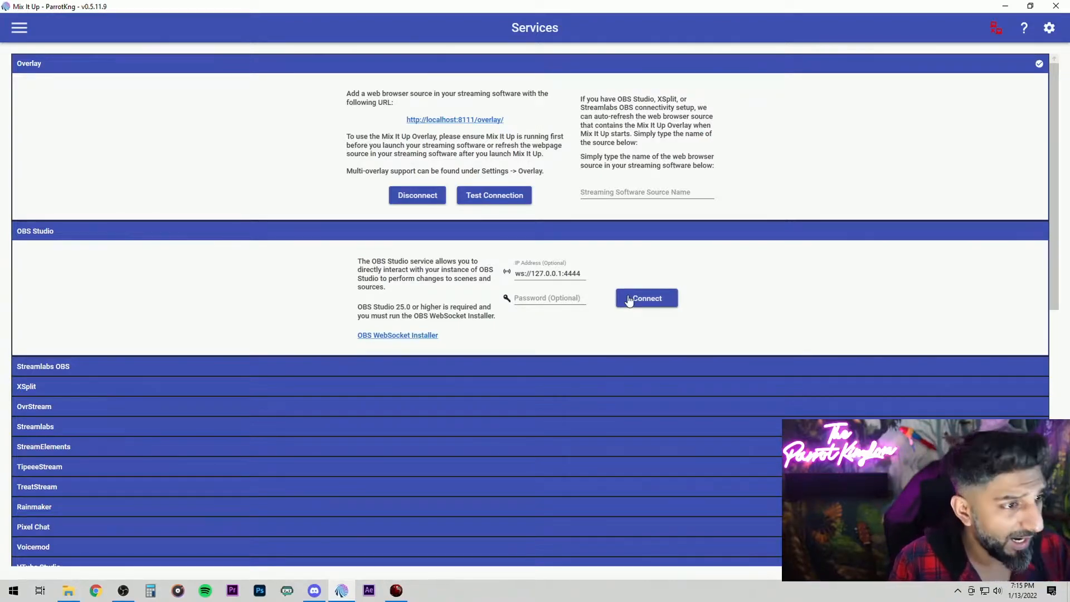
left_click(645, 298)
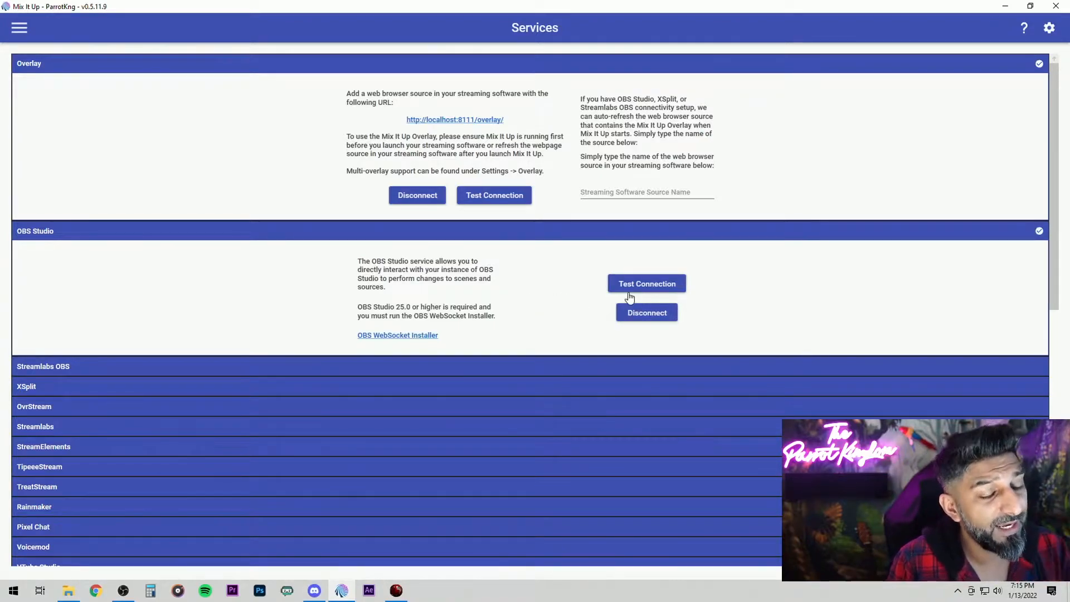
left_click(647, 283)
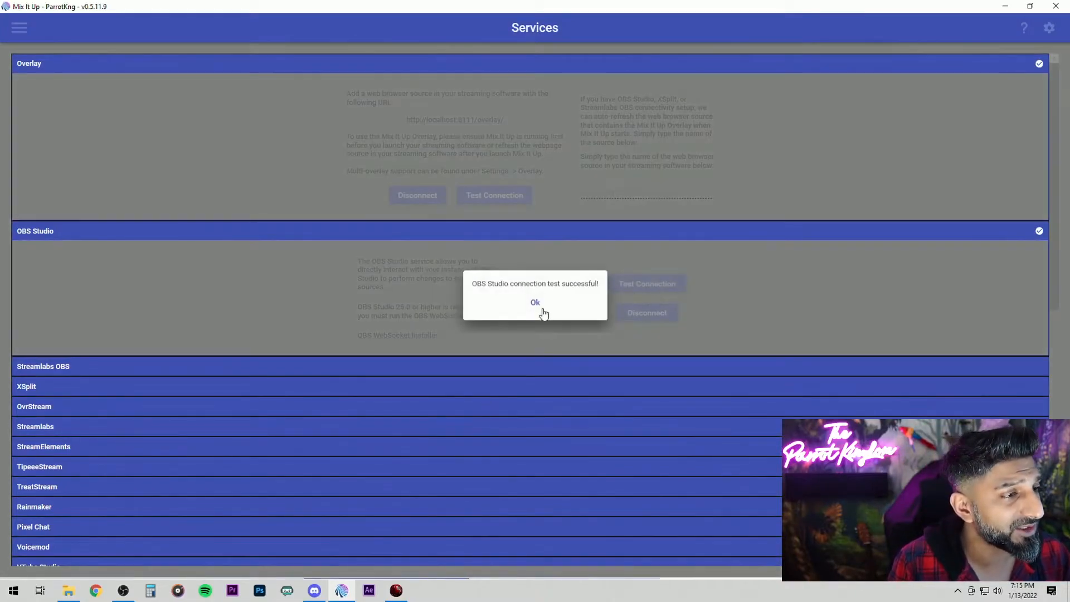
left_click(534, 302)
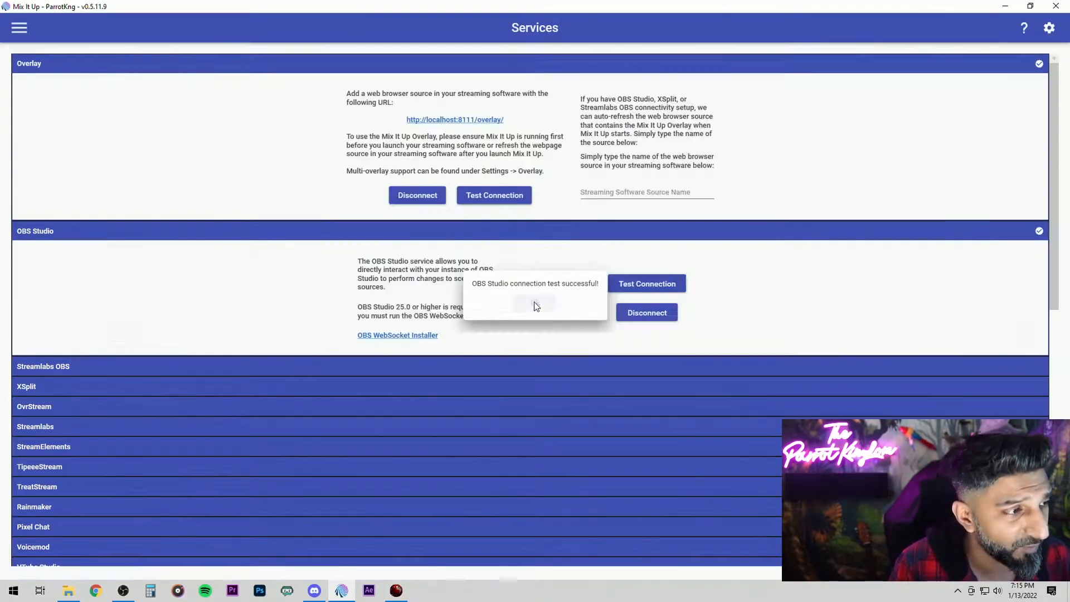
left_click(95, 590)
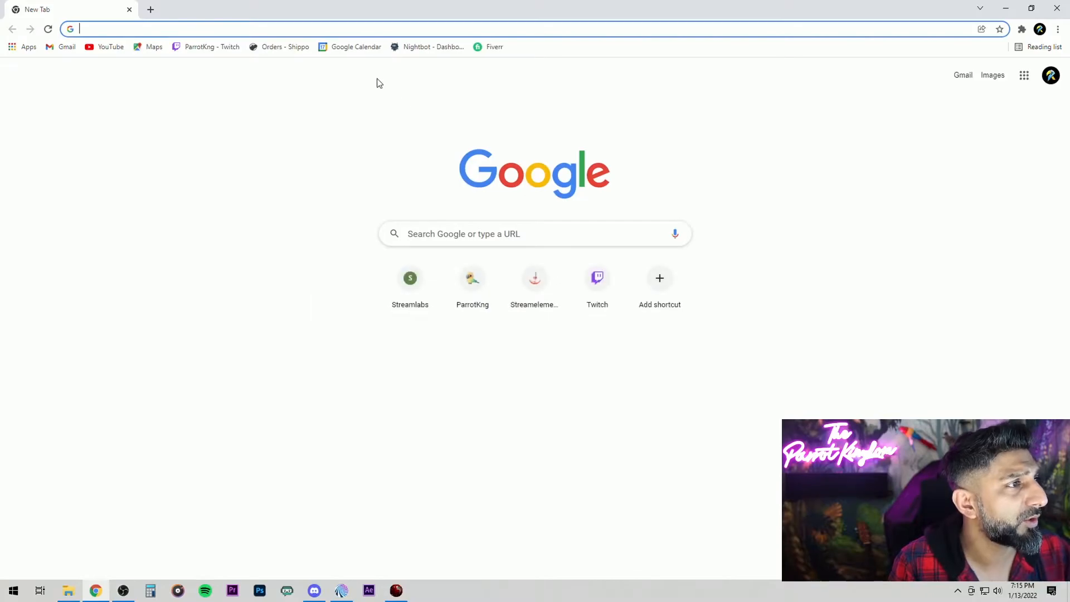
Step: Review the obs-websocket 4.9.1 release install instructions, then retest the OBS Studio connection
type("websocket-remote-control-obs-studio-from-websockets.466/")
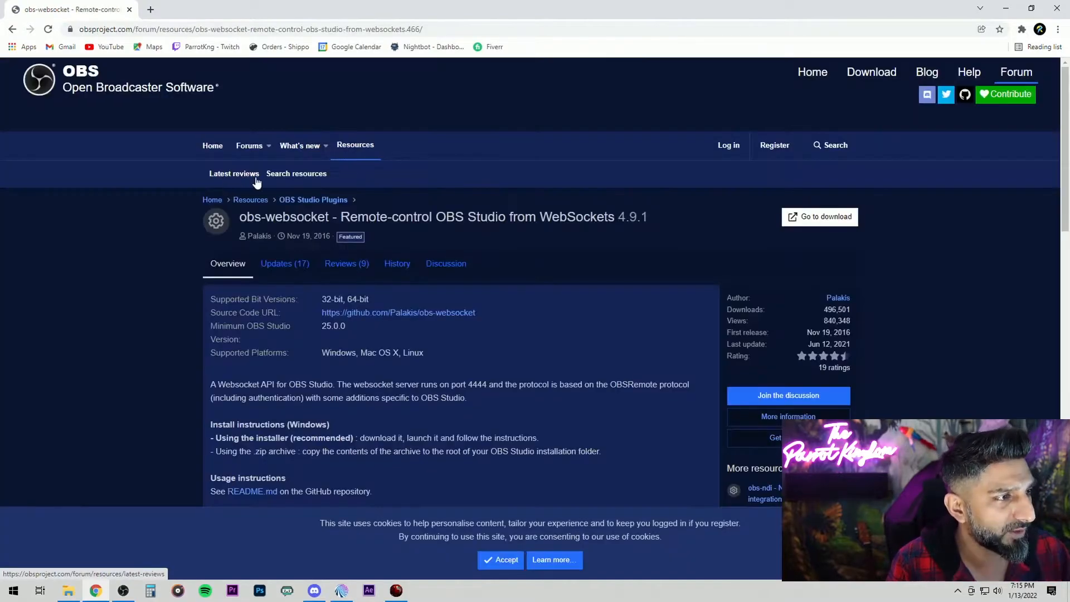
left_click(819, 216)
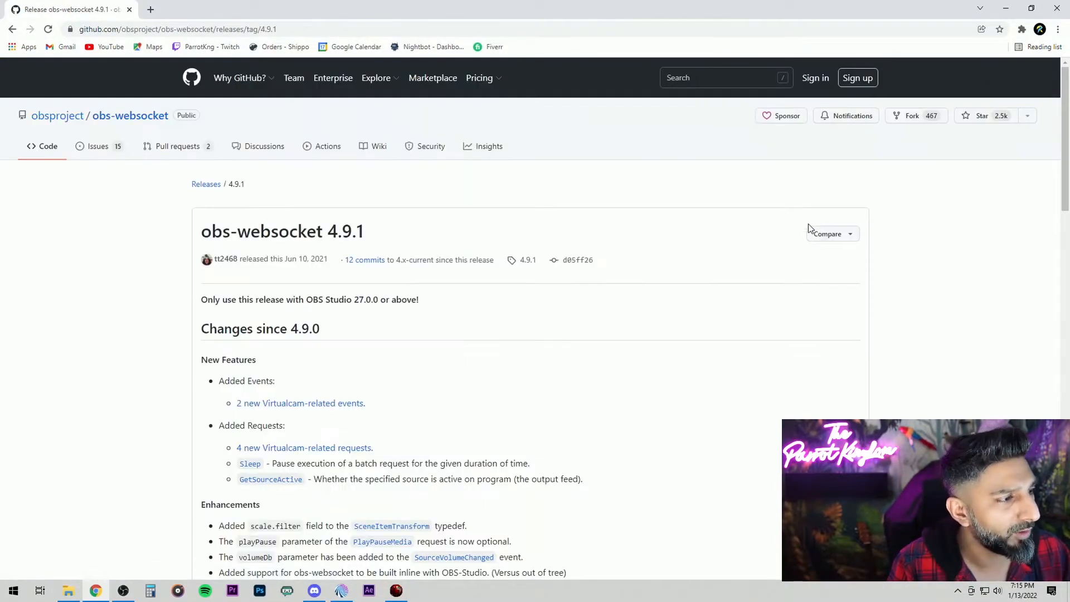
scroll("down", 3)
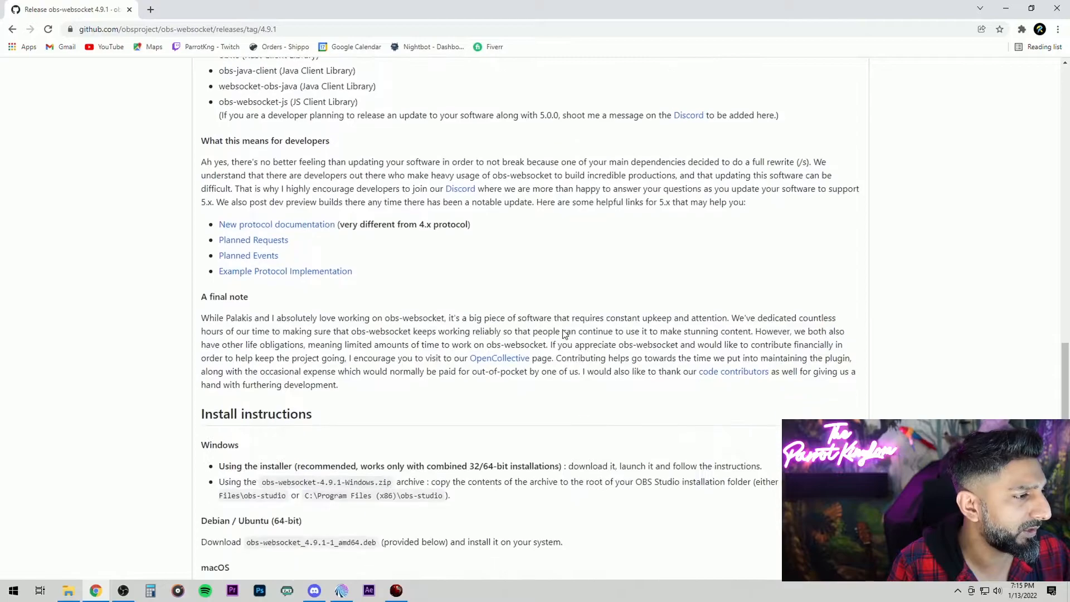
scroll("down", 3)
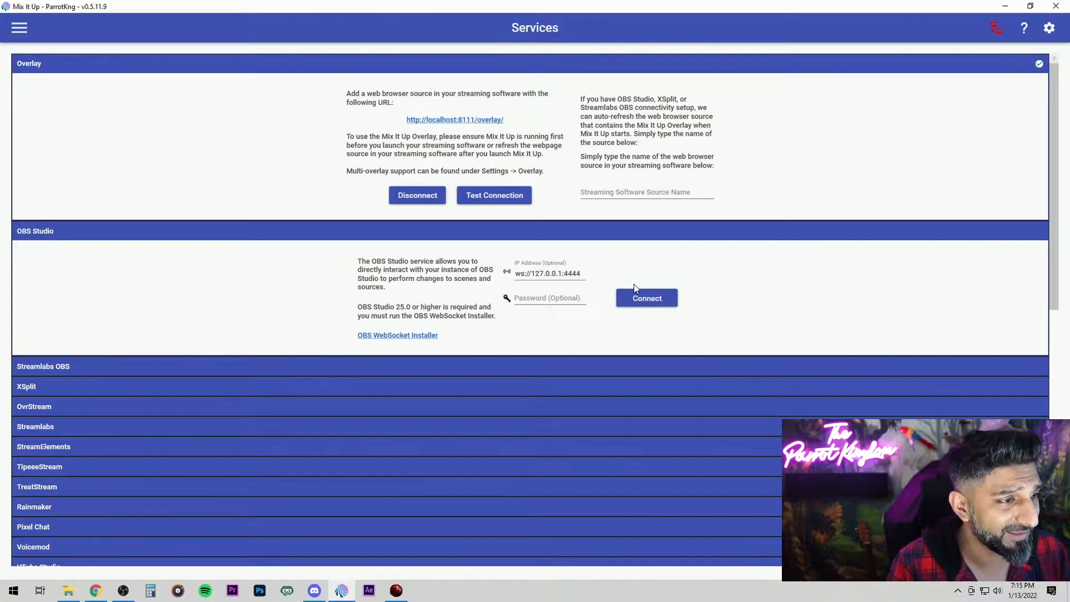
left_click(645, 298)
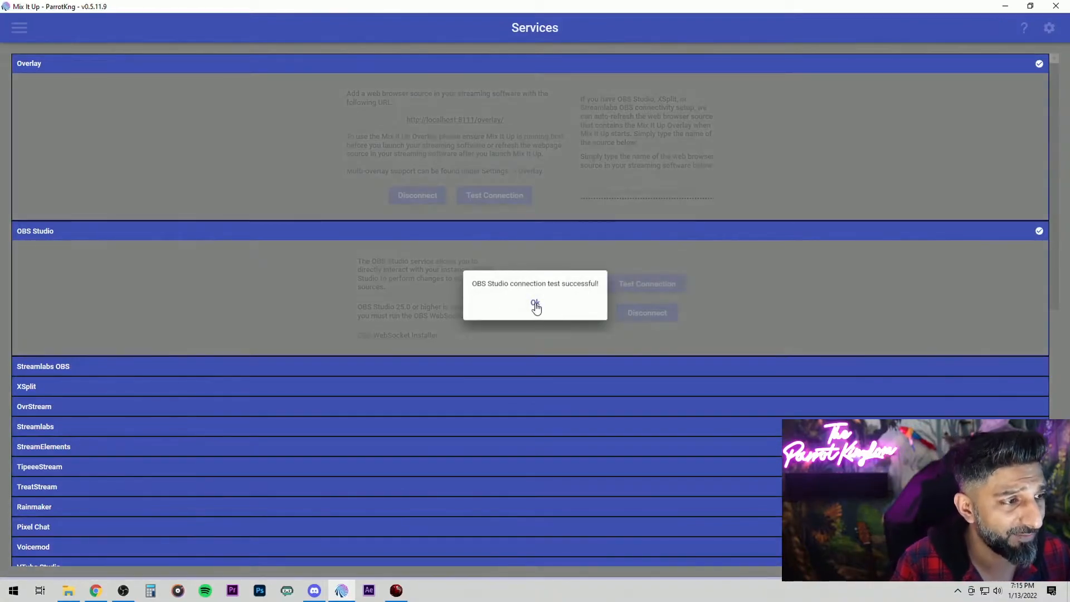
Step: Dismiss the OBS Studio connection success message
left_click(535, 303)
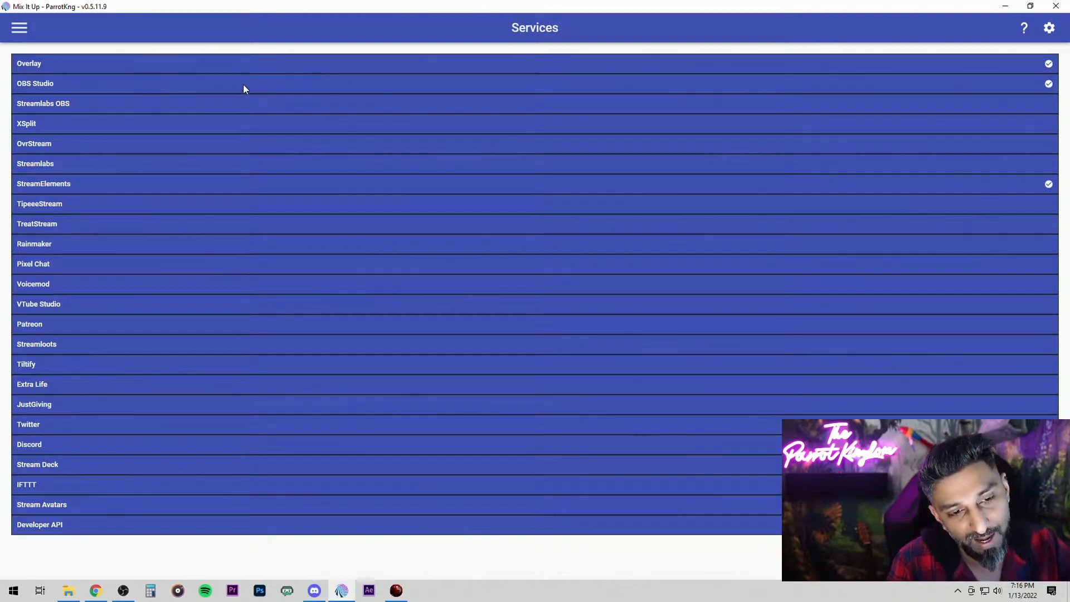
mouse_move(248, 83)
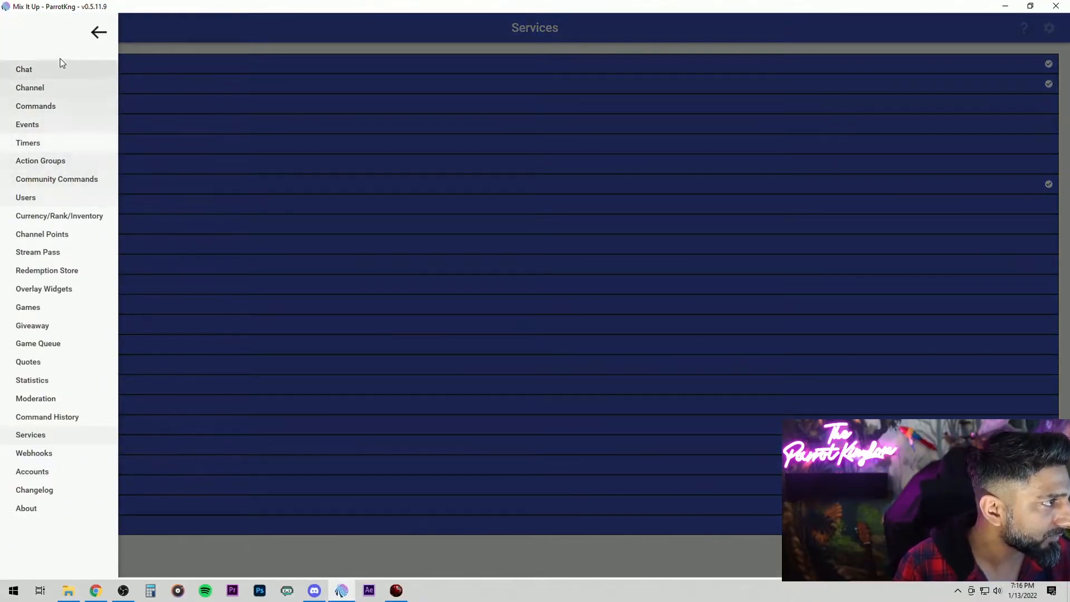
Step: Create a new command named Gameplay with the chat trigger gamescene
left_click(34, 106)
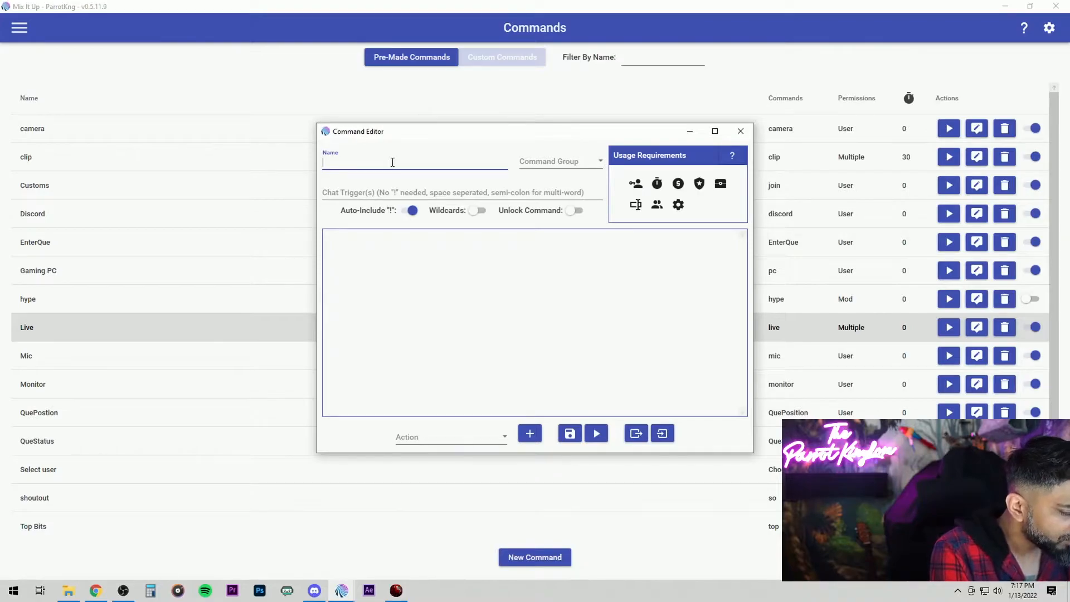
type("Game")
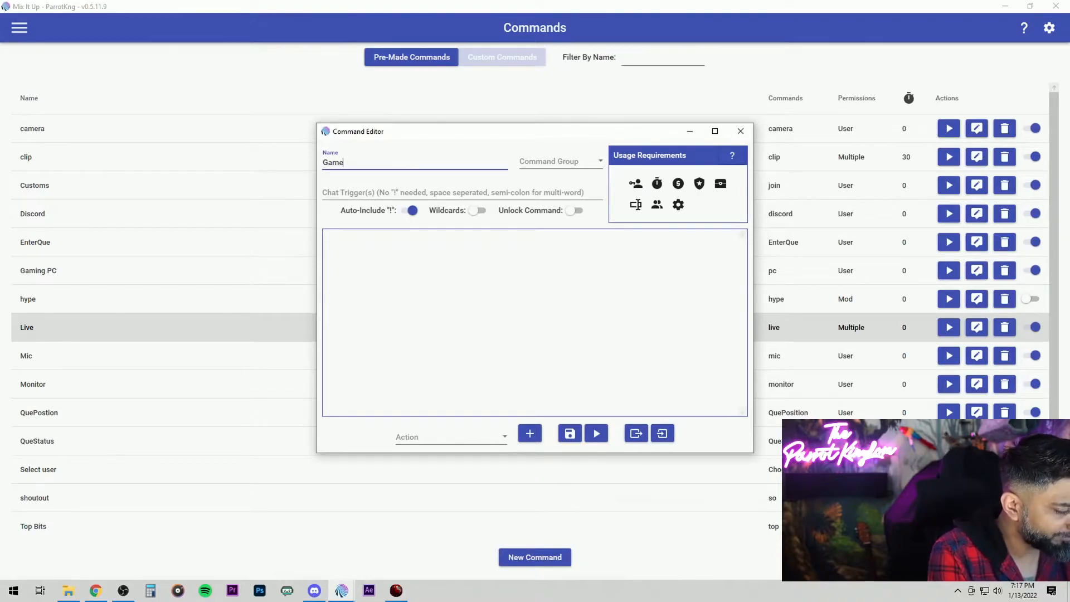
type("play")
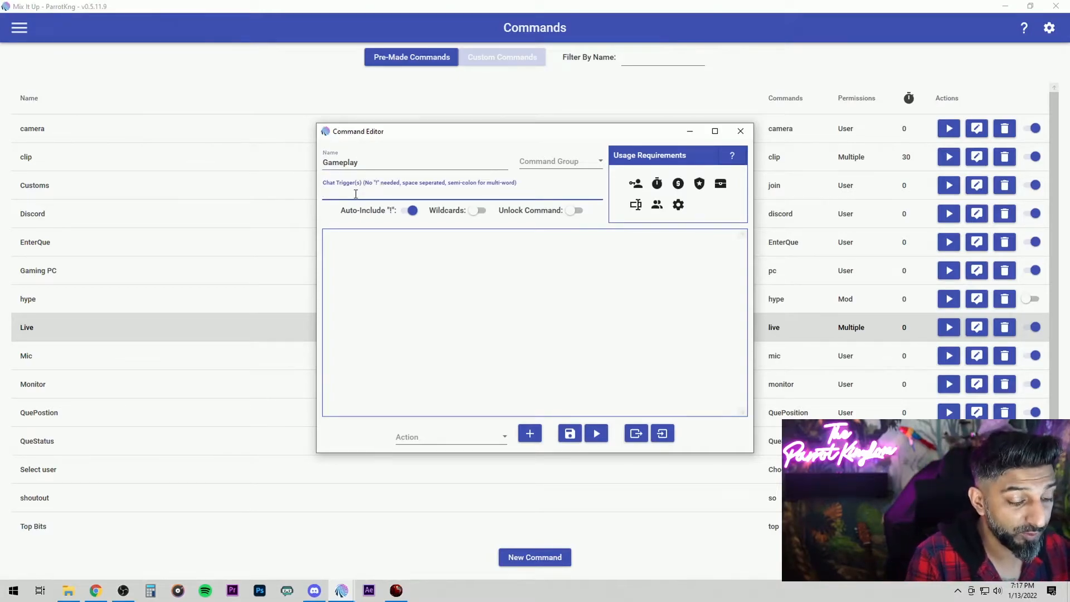
type("gamescene")
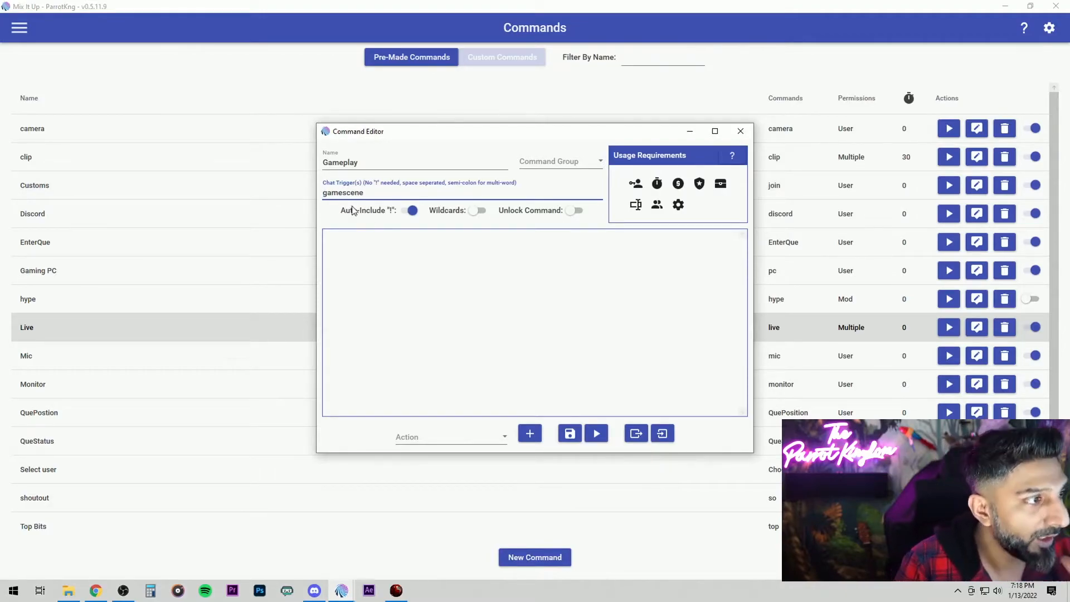
mouse_move(418, 237)
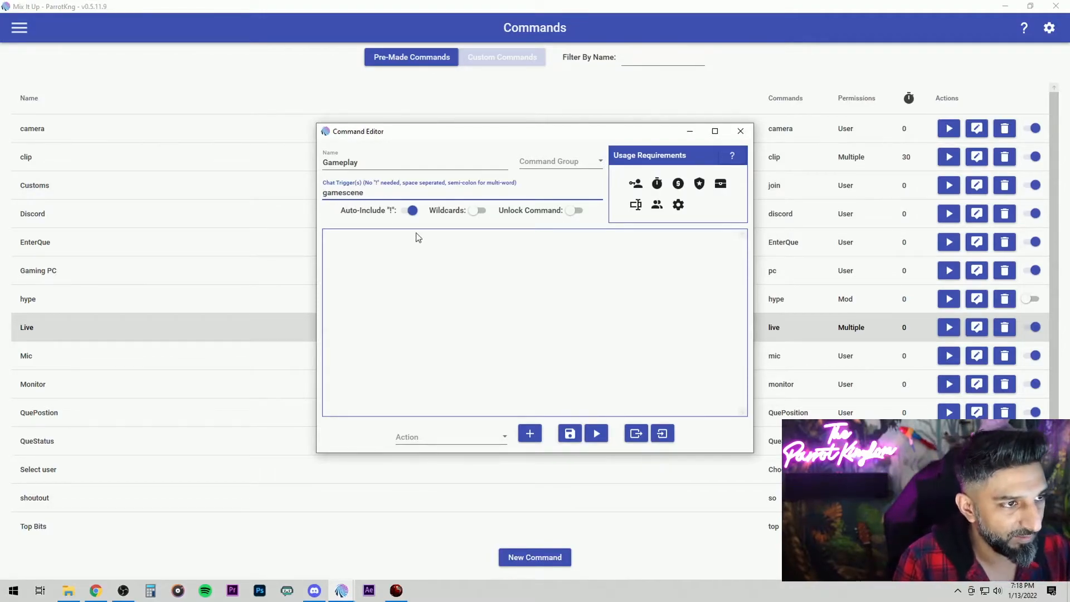
Step: Set the command's usage requirement to the Mod role in Advanced mode
left_click(634, 182)
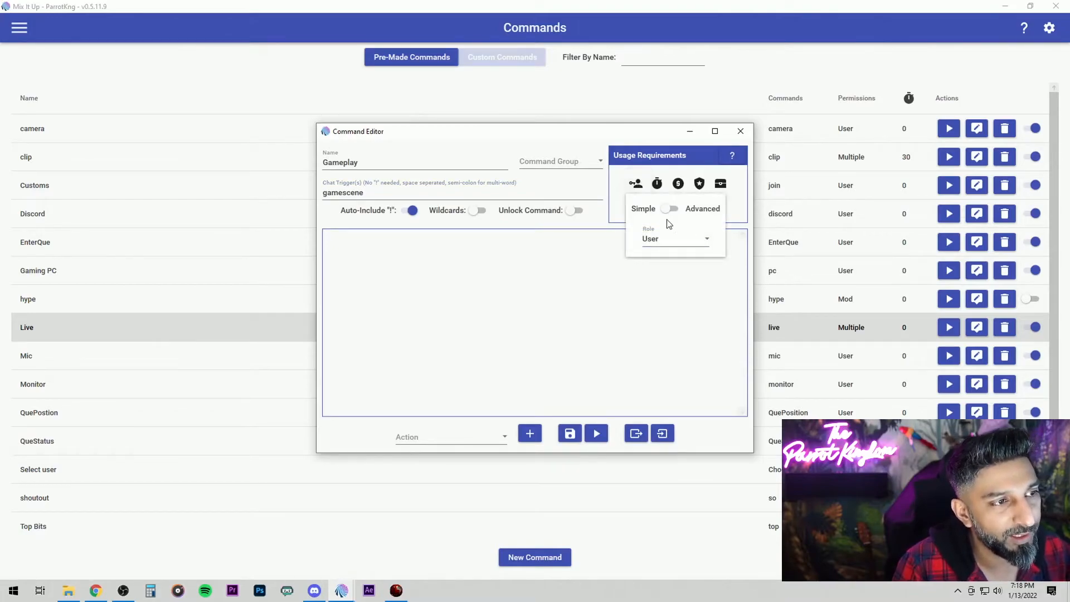
left_click(674, 239)
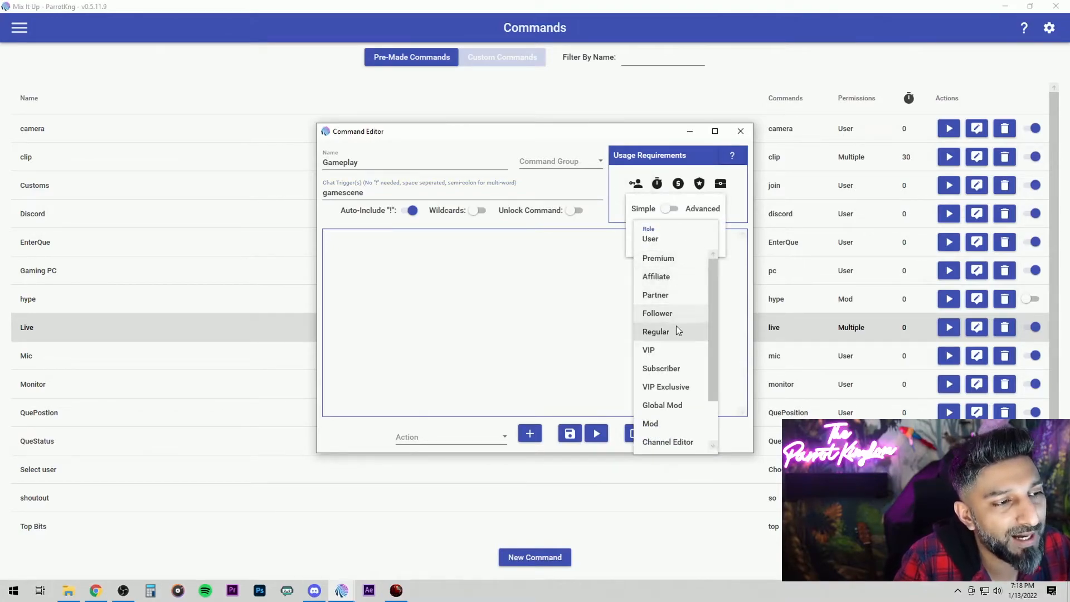
left_click(650, 424)
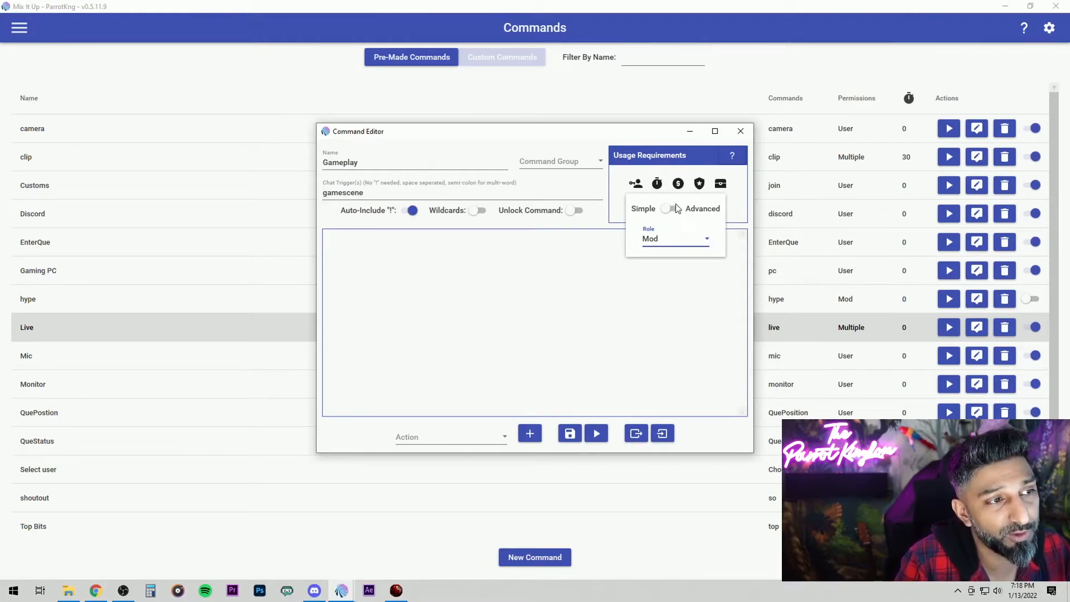
left_click(674, 238)
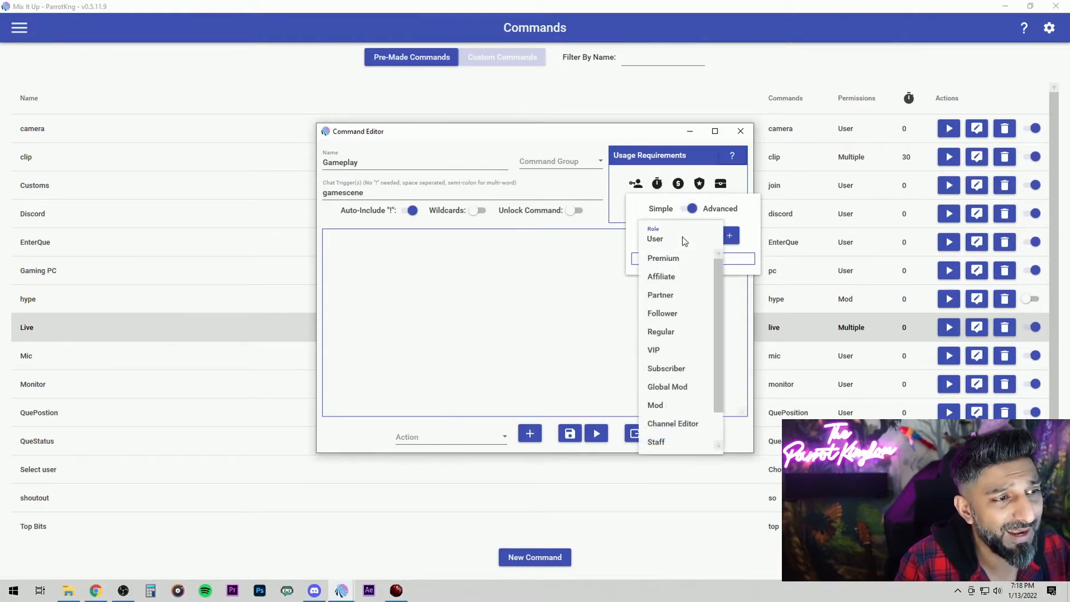
left_click(654, 404)
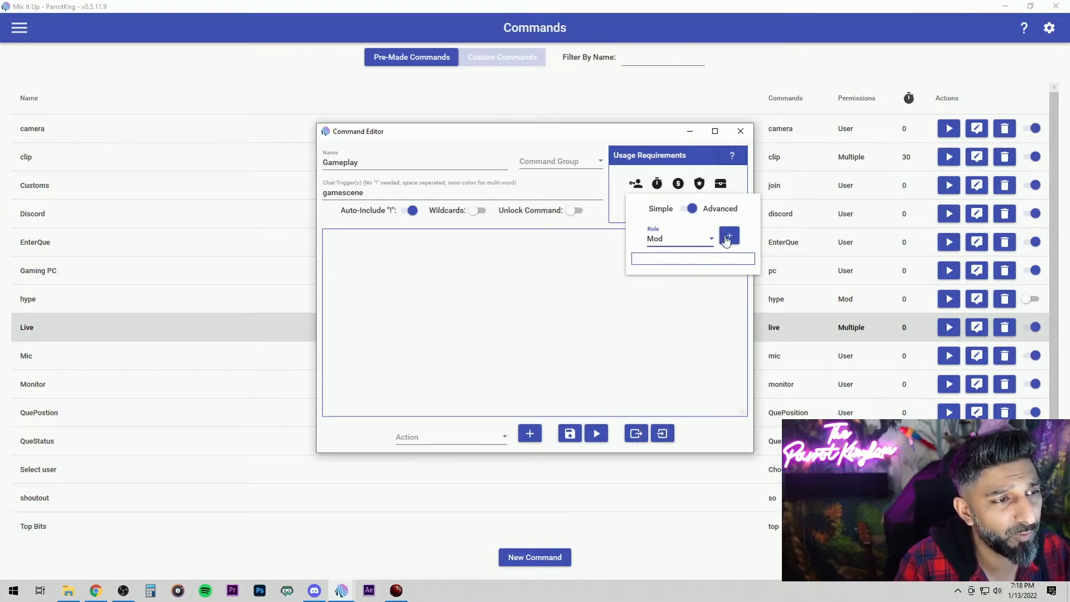
left_click(729, 235)
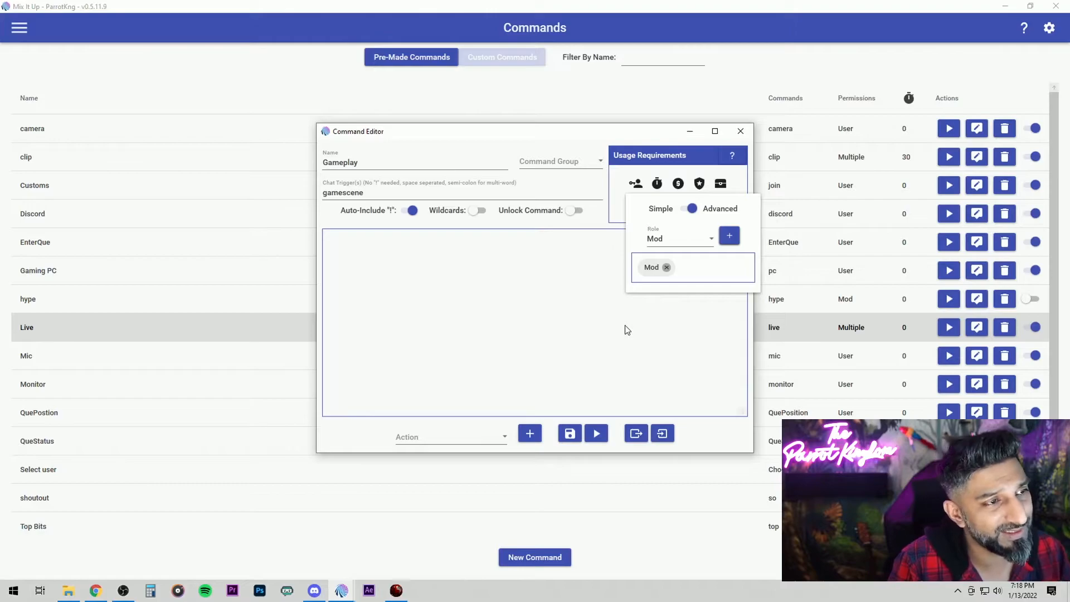
left_click(657, 183)
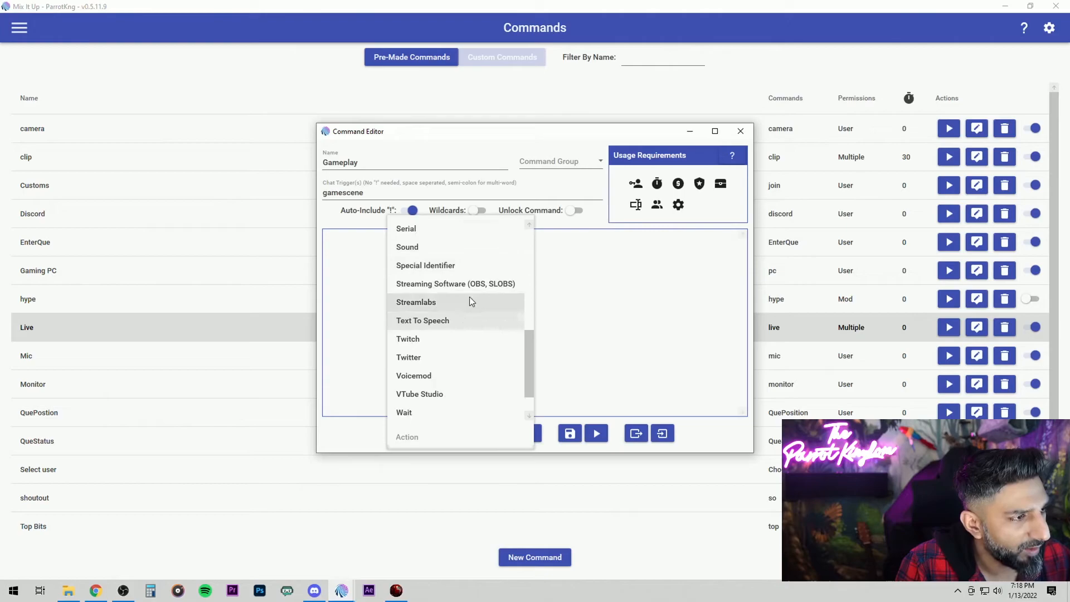
mouse_move(481, 288)
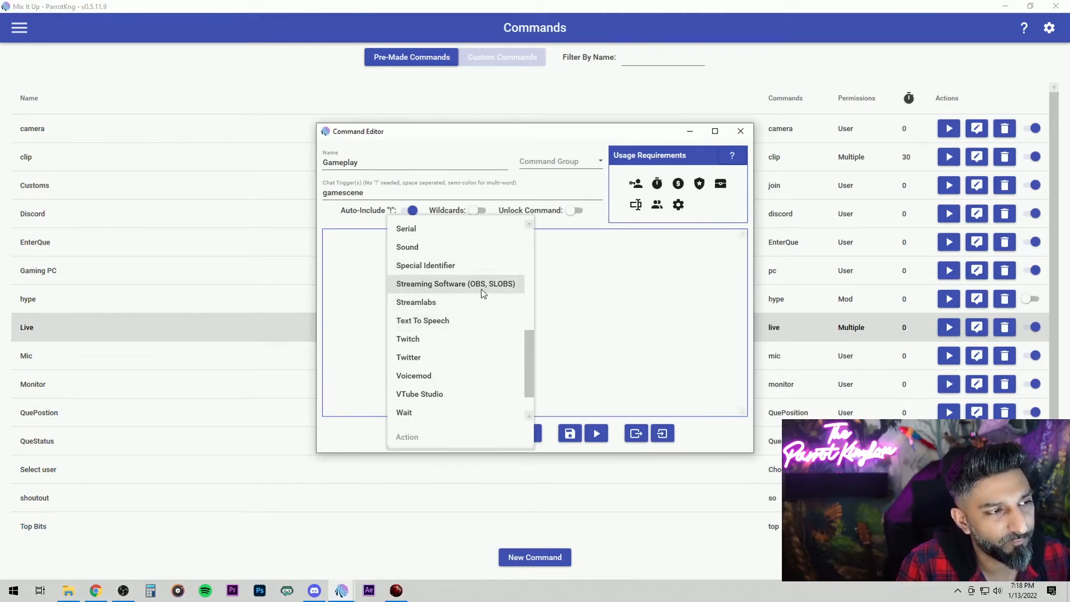
Step: Add a Streaming Software action targeting OBS Studio with the Scene action type
left_click(454, 283)
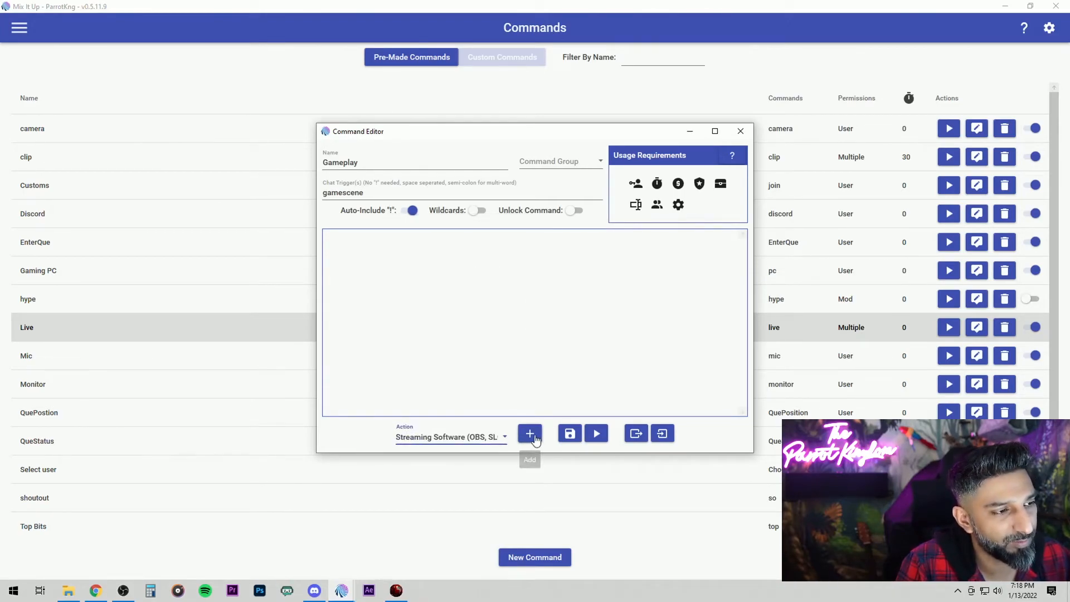
left_click(529, 434)
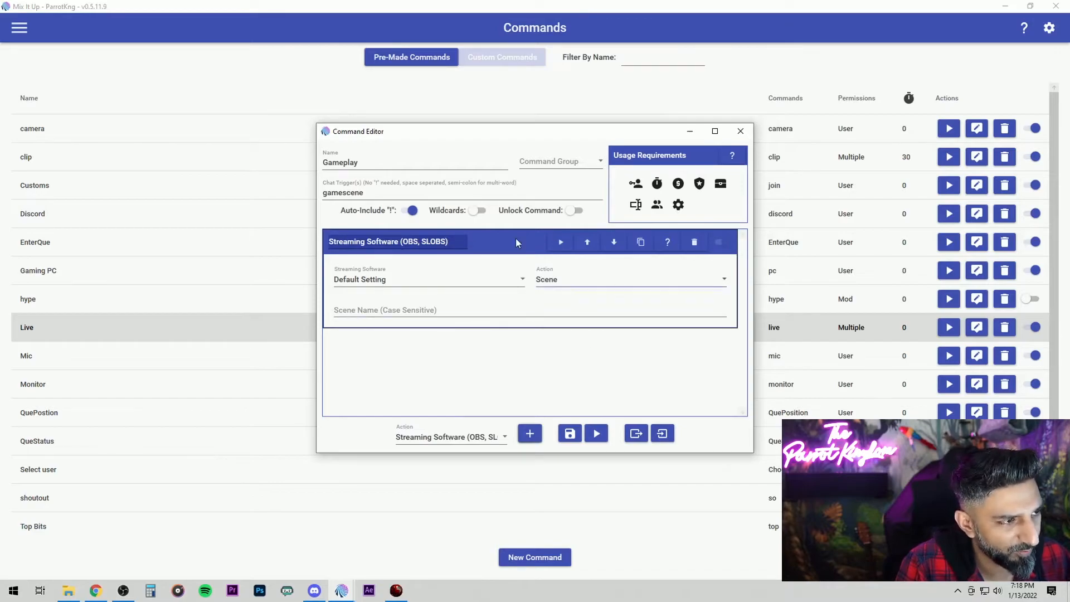
left_click(428, 278)
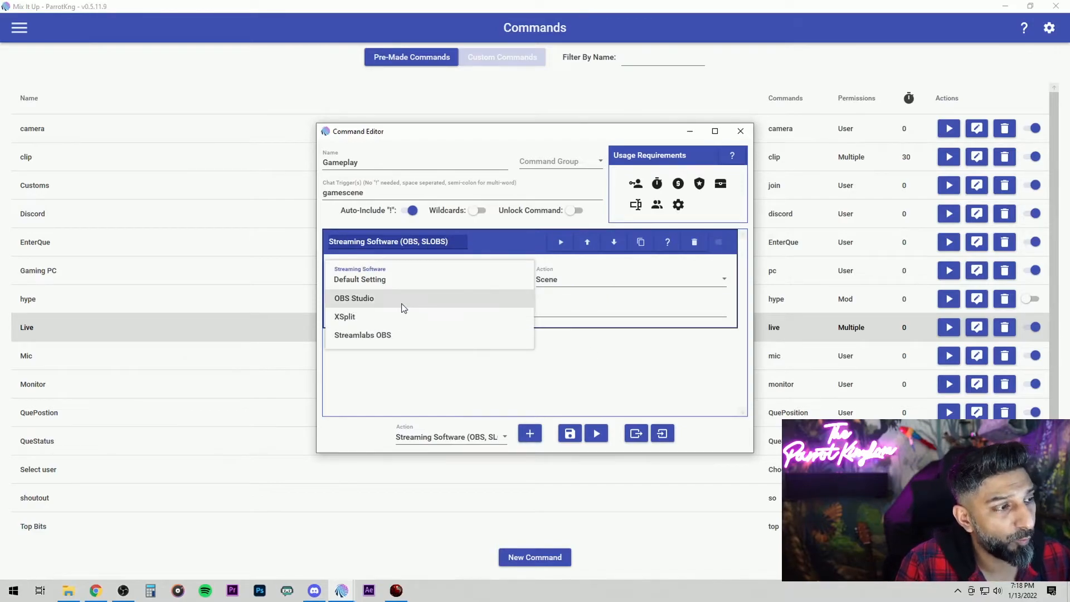
left_click(353, 298)
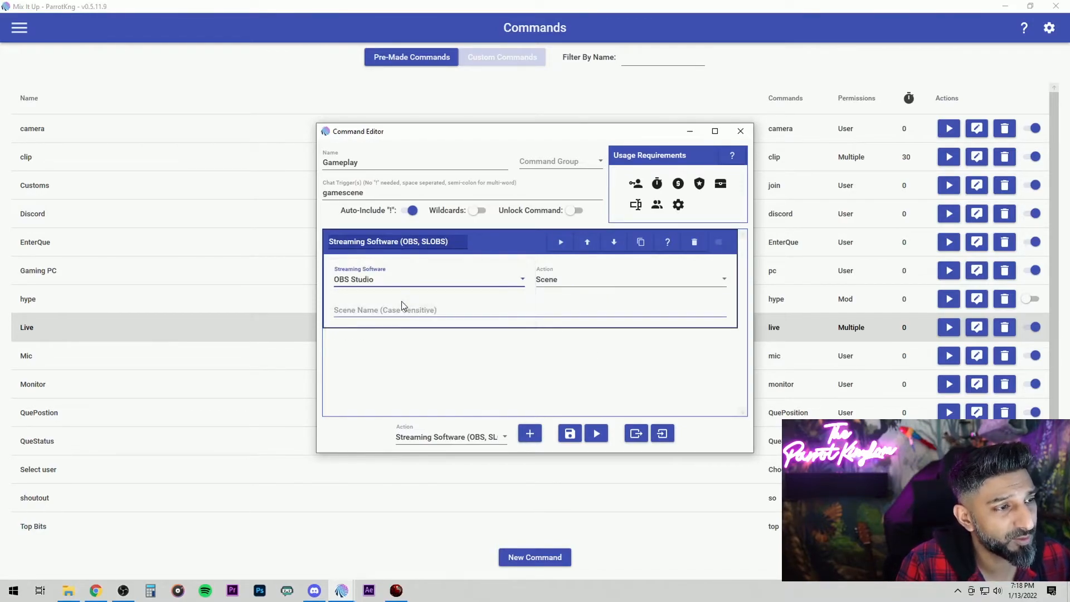
left_click(628, 279)
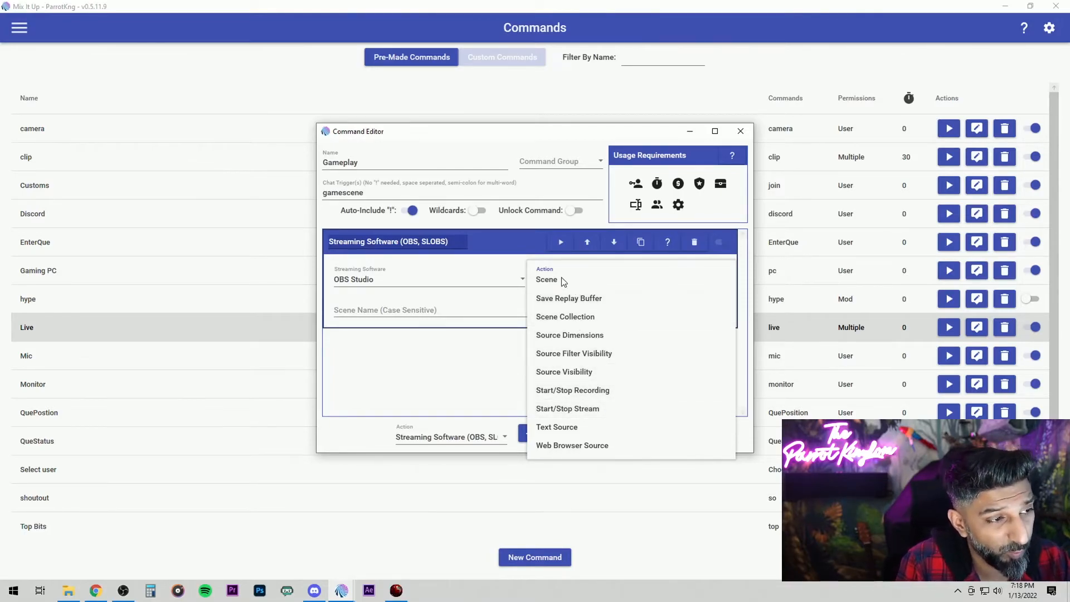
left_click(546, 278)
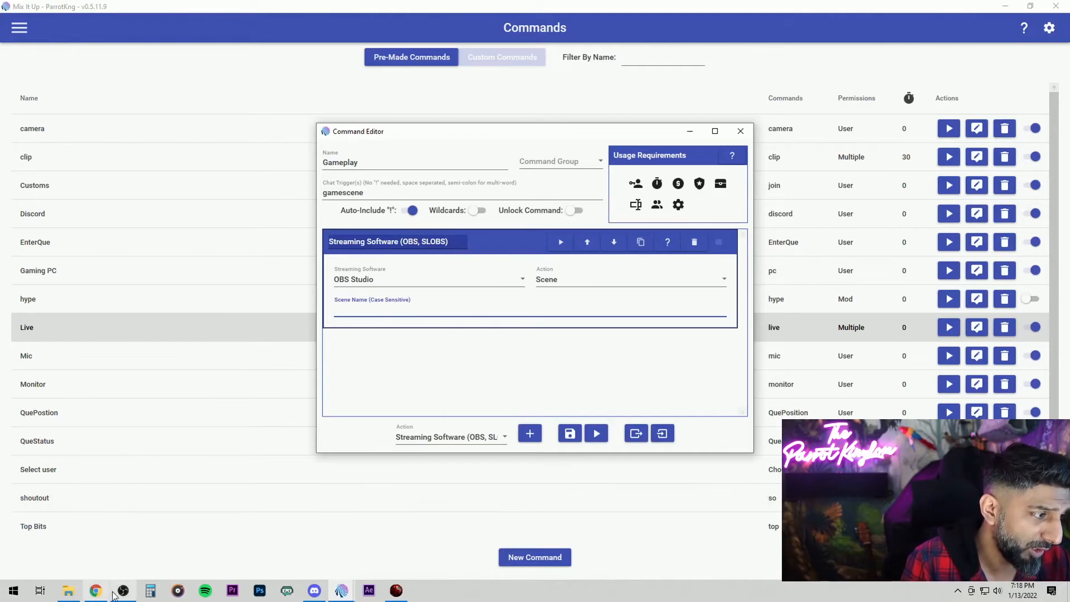
Step: Set the scene name to Live Screen and save the Gameplay command
left_click(123, 590)
type("L")
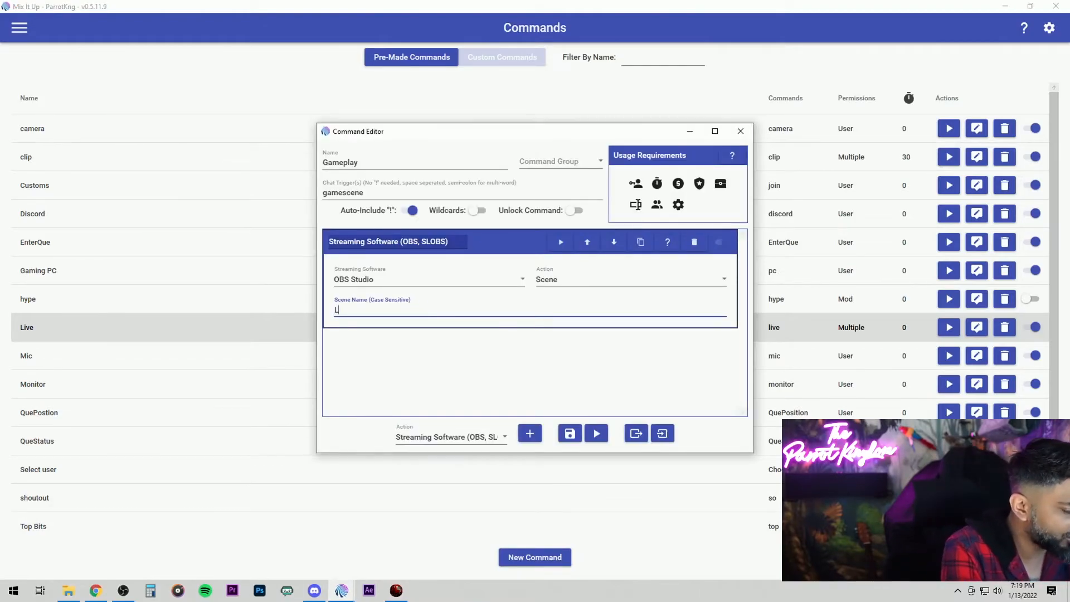
type("ive Screen")
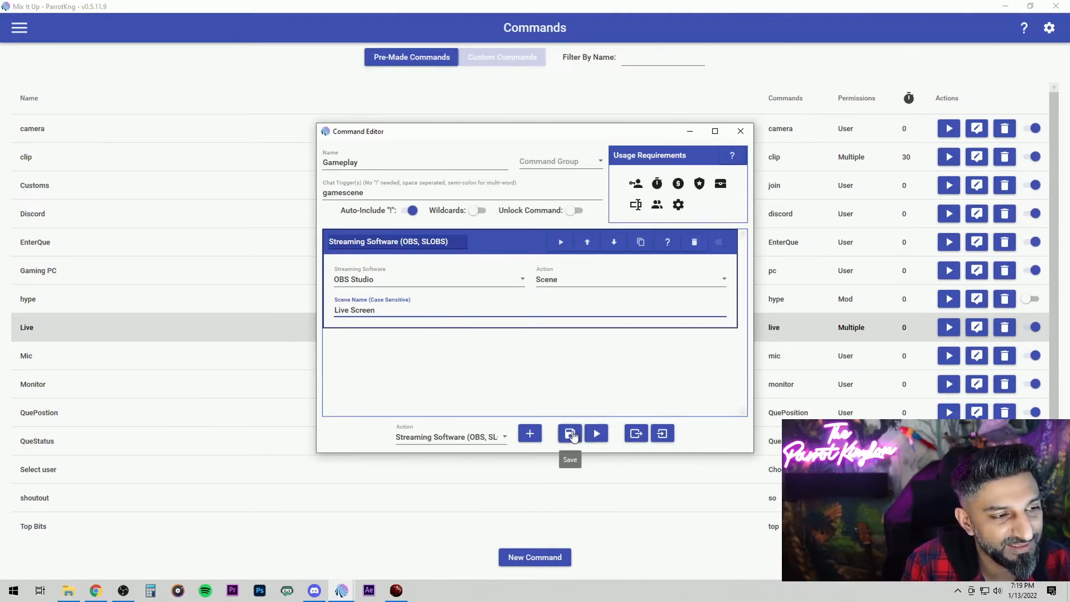
left_click(570, 434)
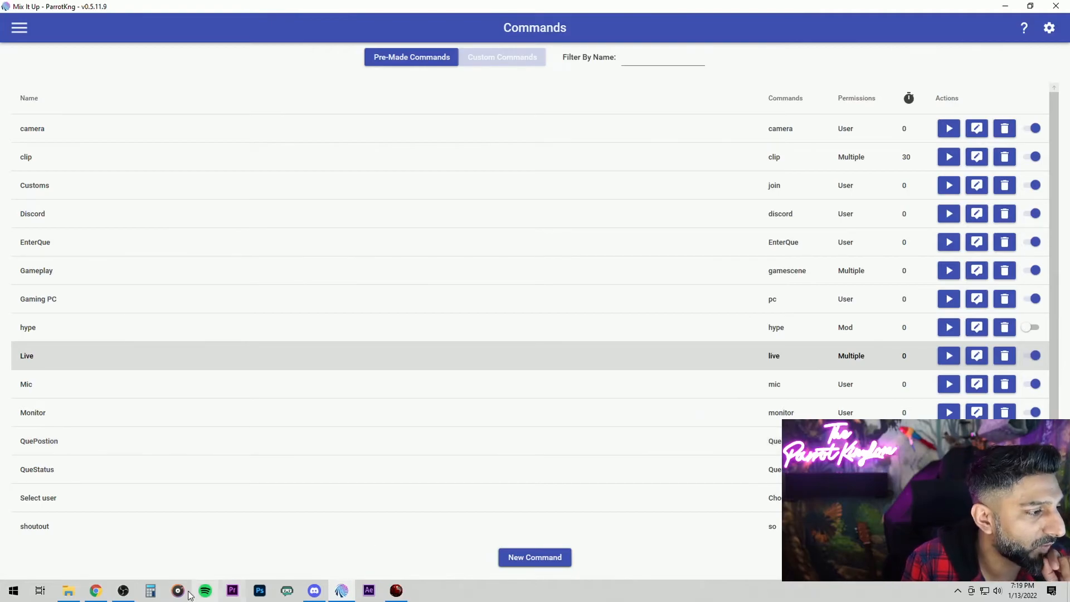
Step: In OBS Studio's stream chat box, enter the trigger !gamescene without sending it yet
left_click(122, 591)
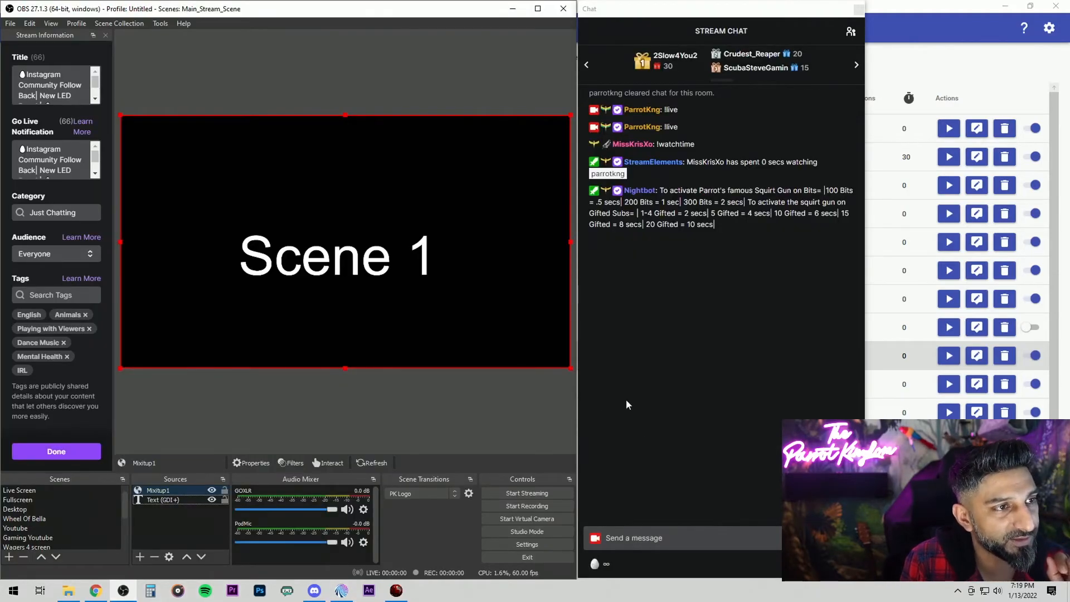
left_click(656, 537)
type("!")
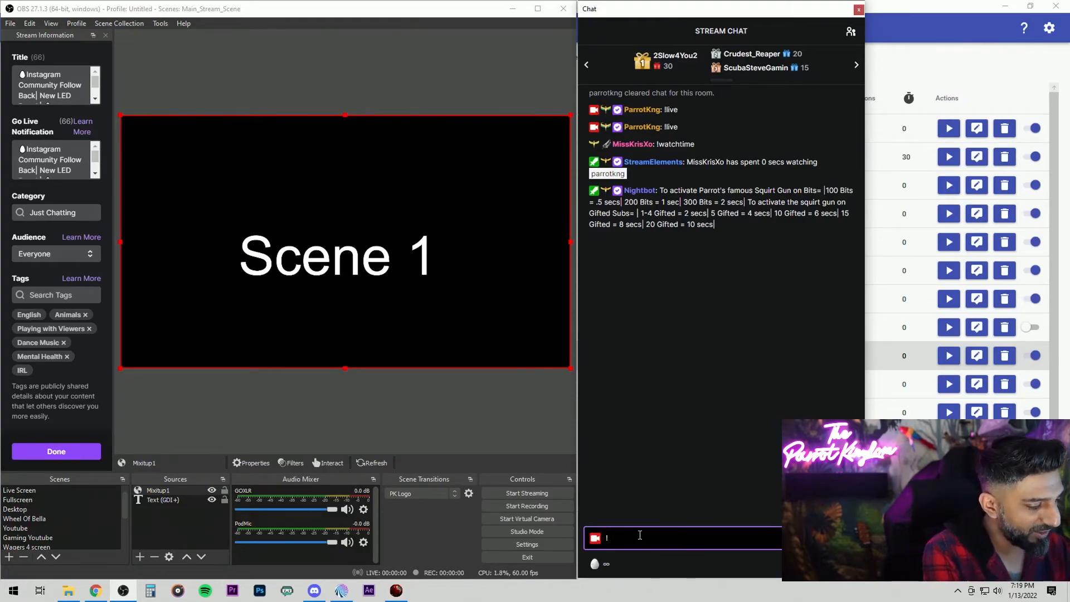
type("gamescene")
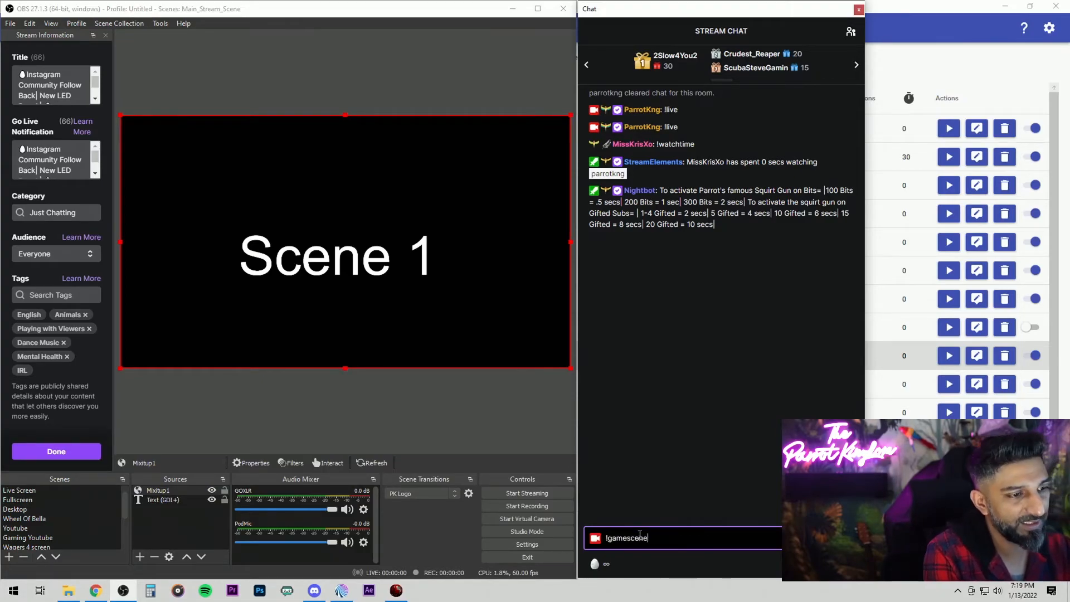